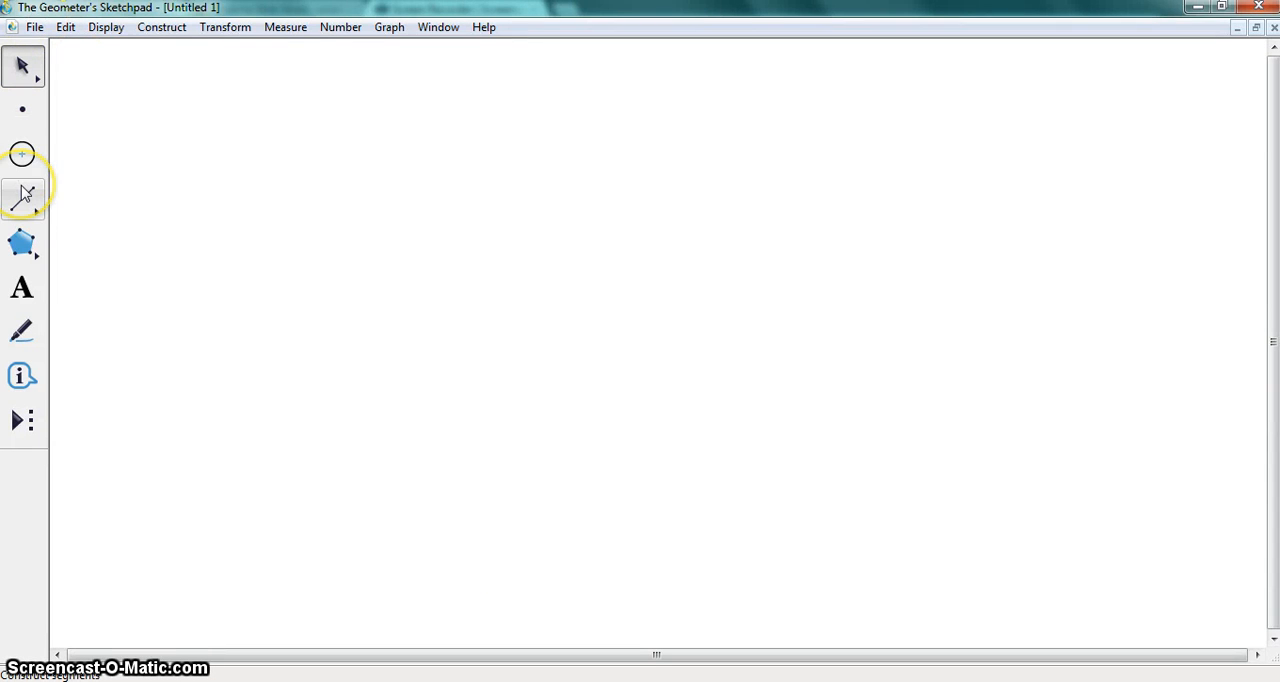
mouse_move(22, 195)
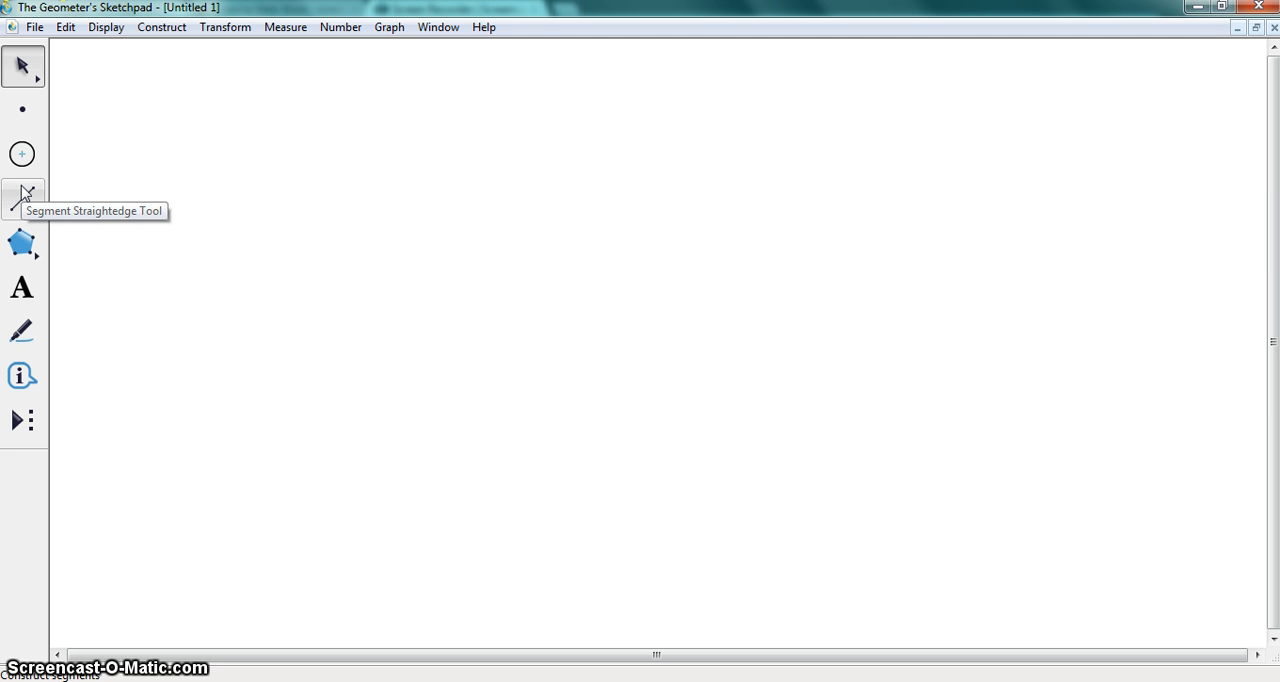
Draw three connected segments forming a triangle with a long horizontal top and a downward vertex.
left_click_drag(283, 178, 668, 176)
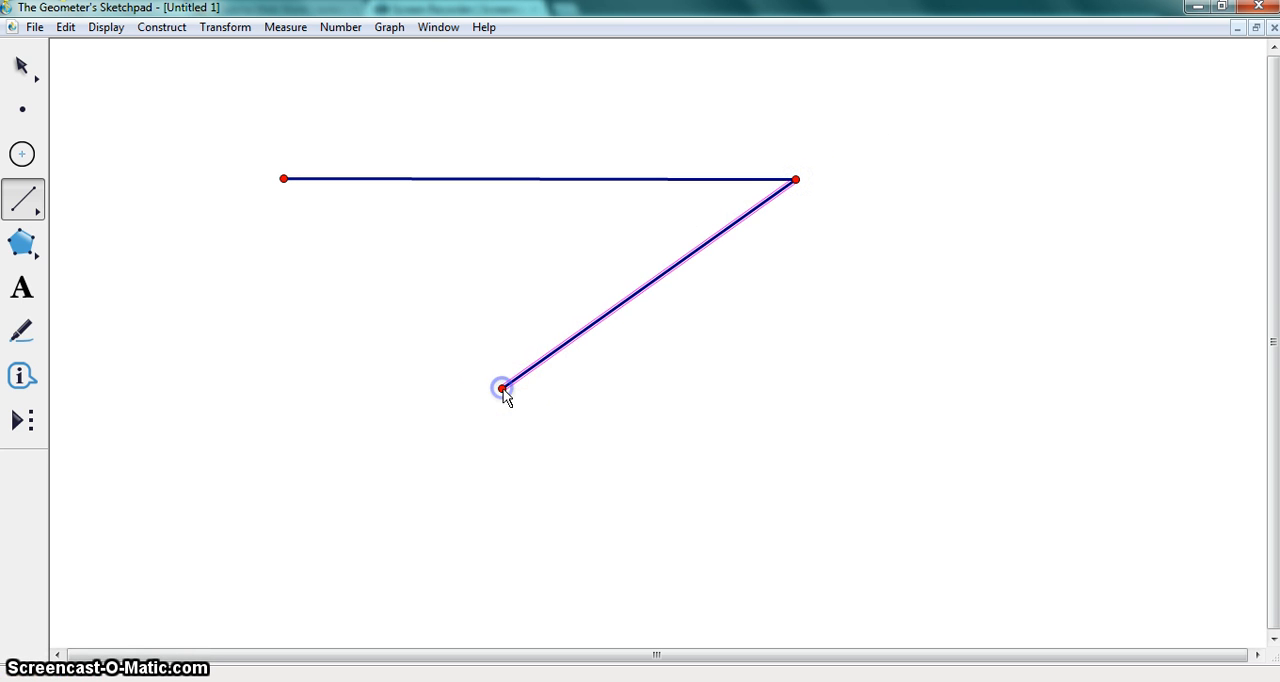
left_click(283, 180)
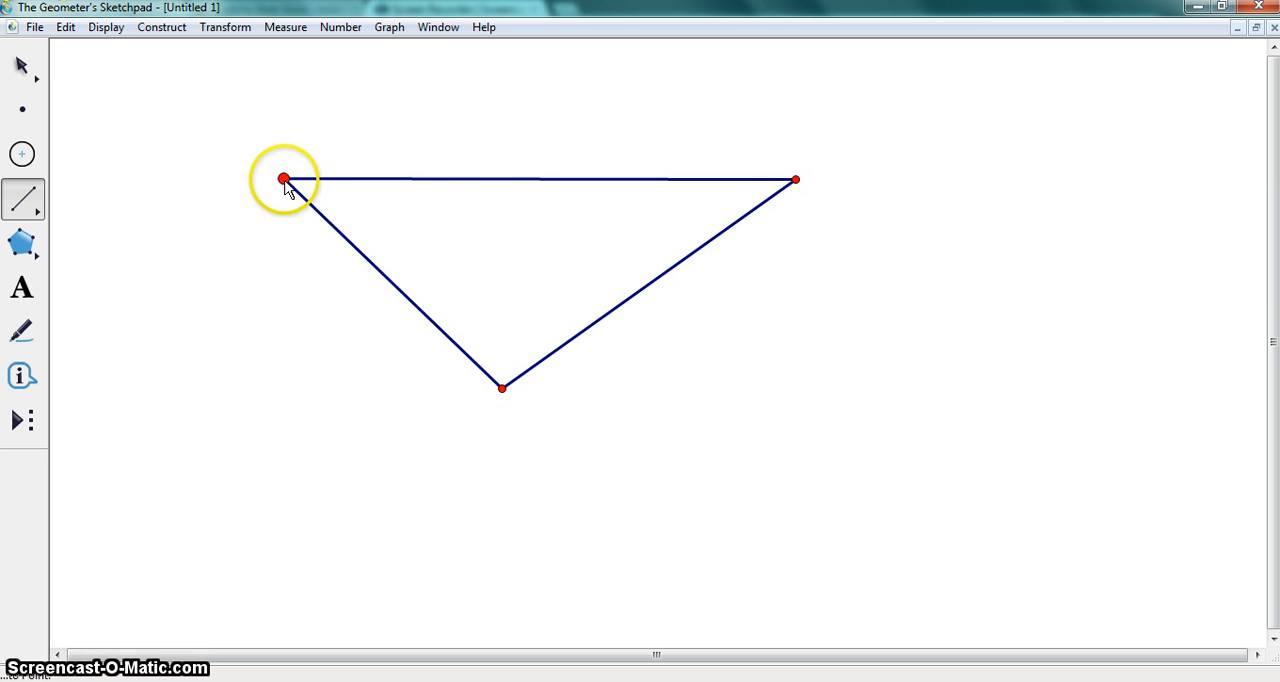
left_click(390, 285)
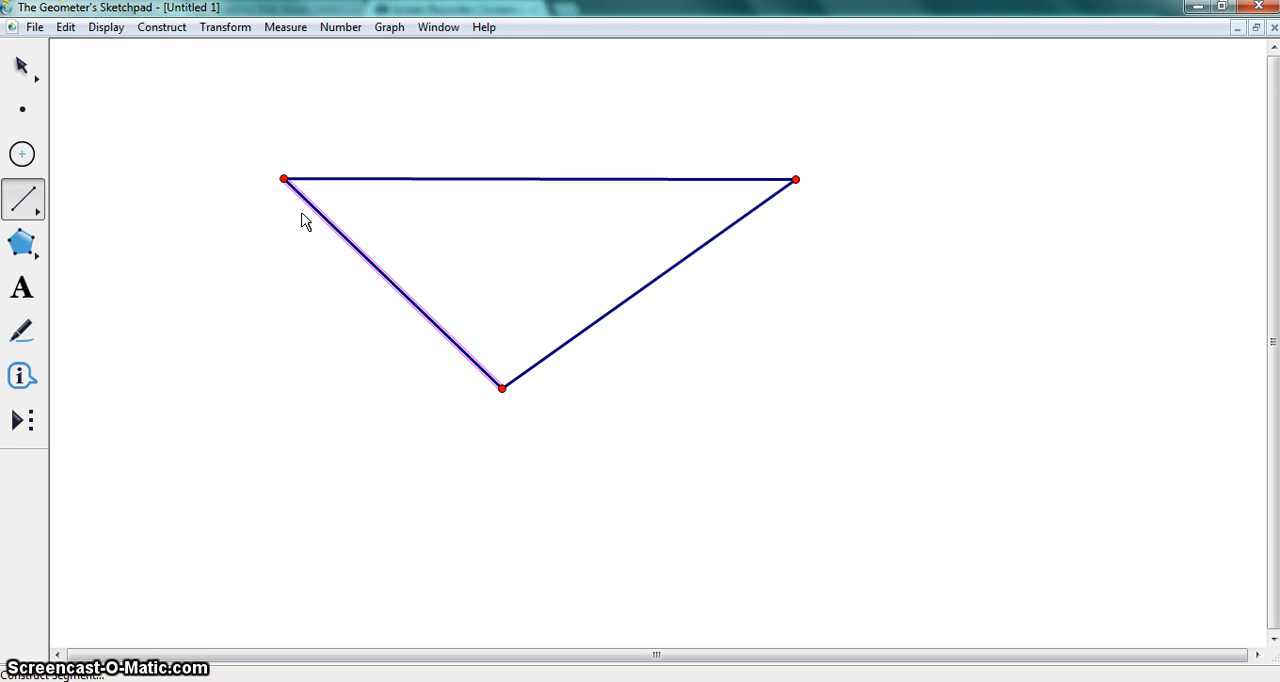
Draw two compass circles, each centred on one top-side endpoint and passing through the other.
left_click(22, 153)
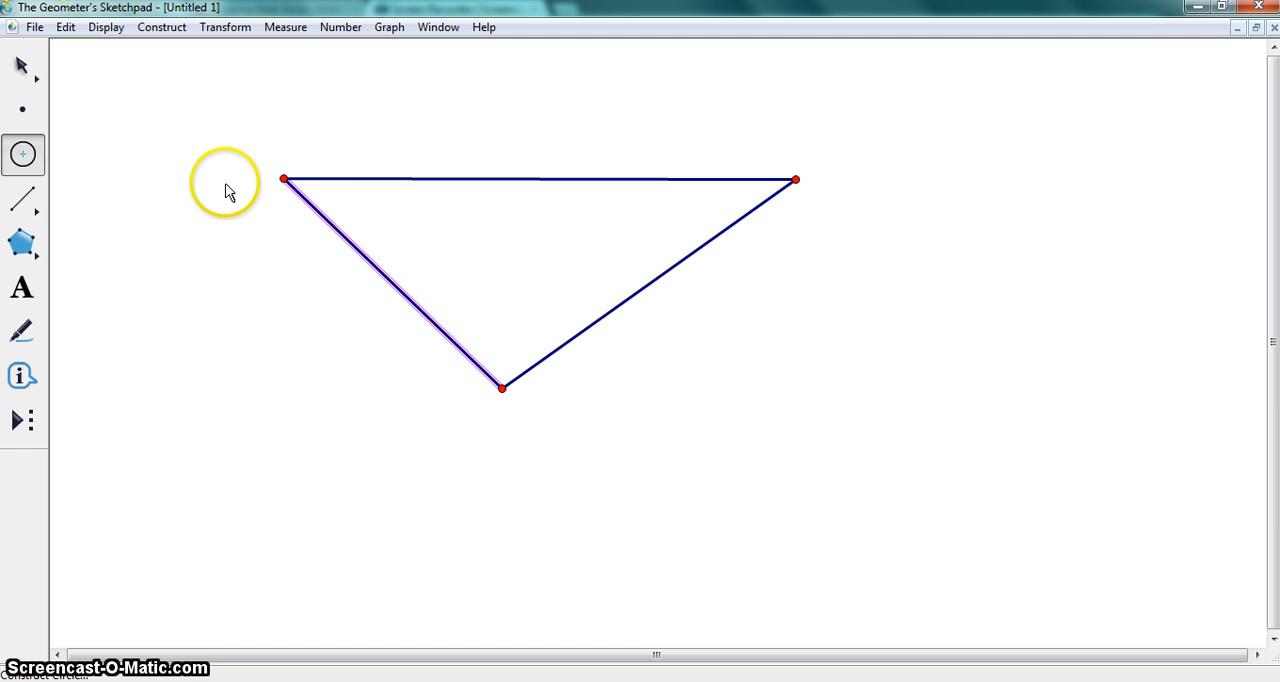
mouse_move(284, 181)
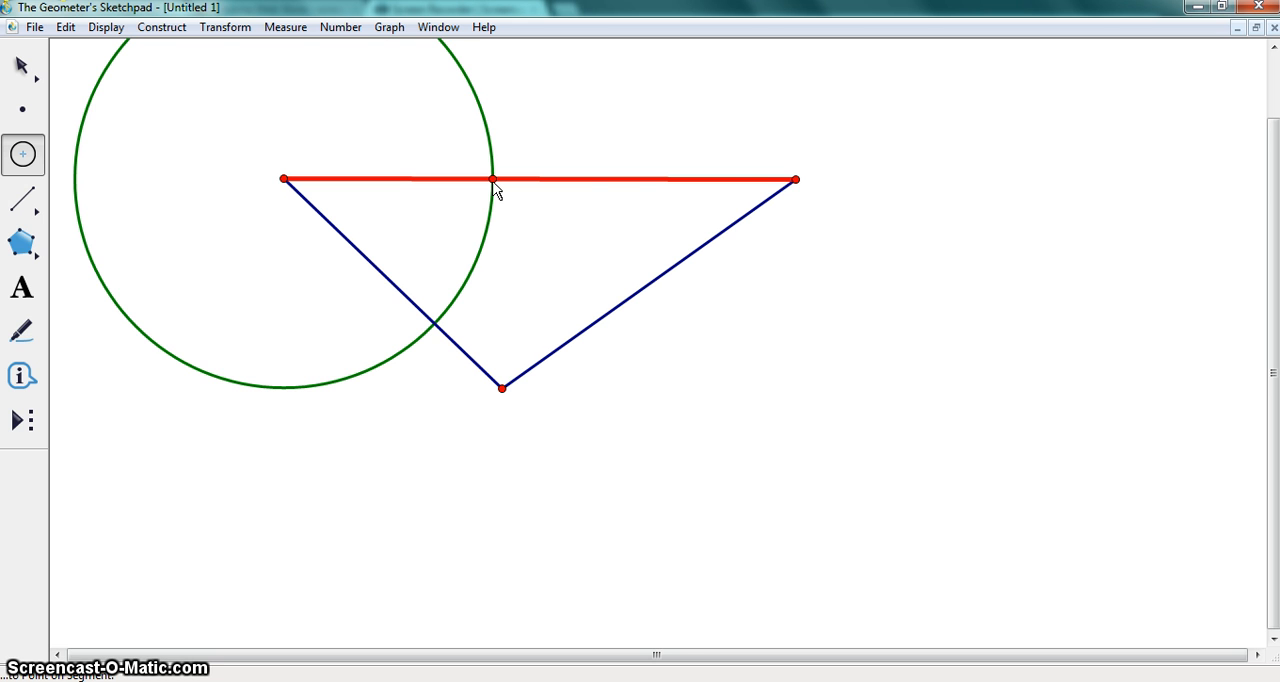
left_click_drag(490, 180, 615, 180)
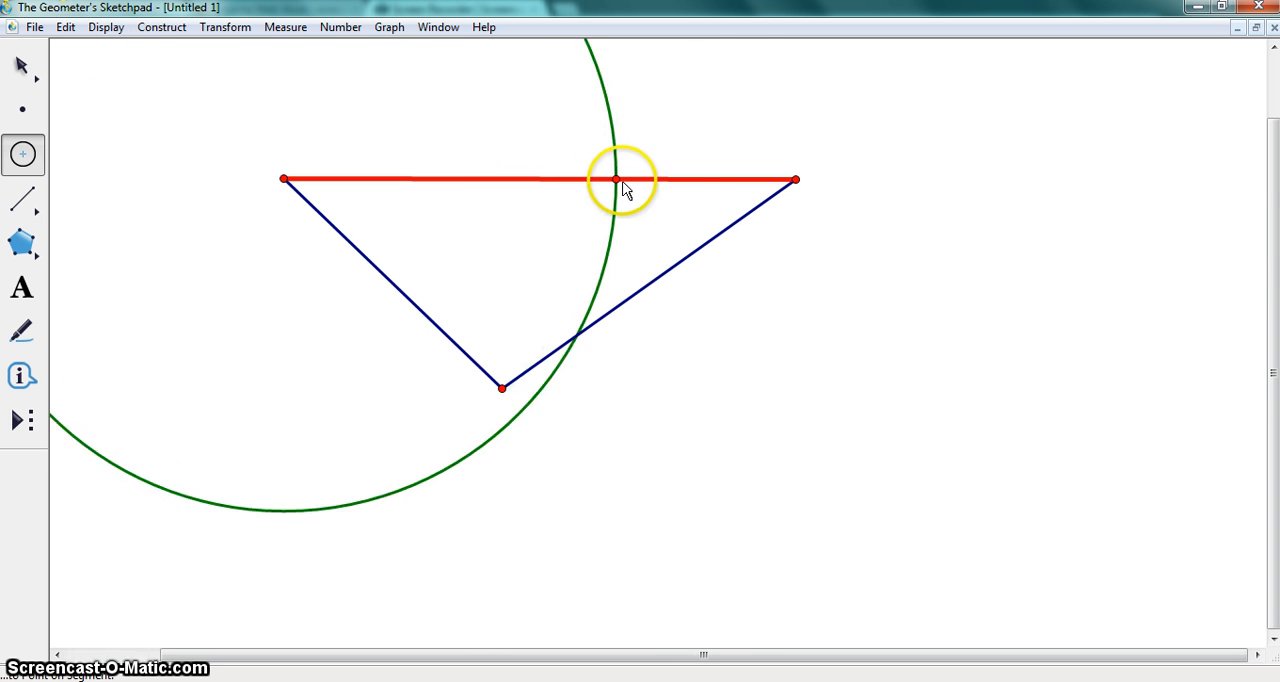
left_click_drag(615, 181, 365, 181)
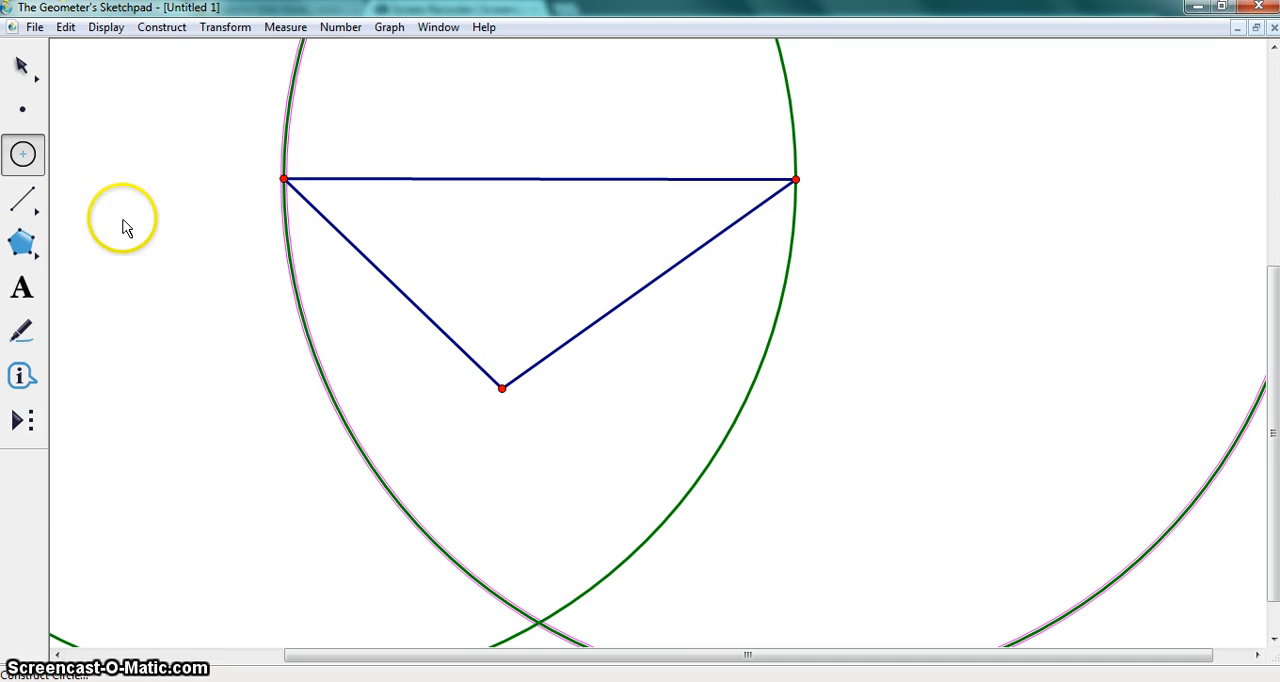
mouse_move(118, 217)
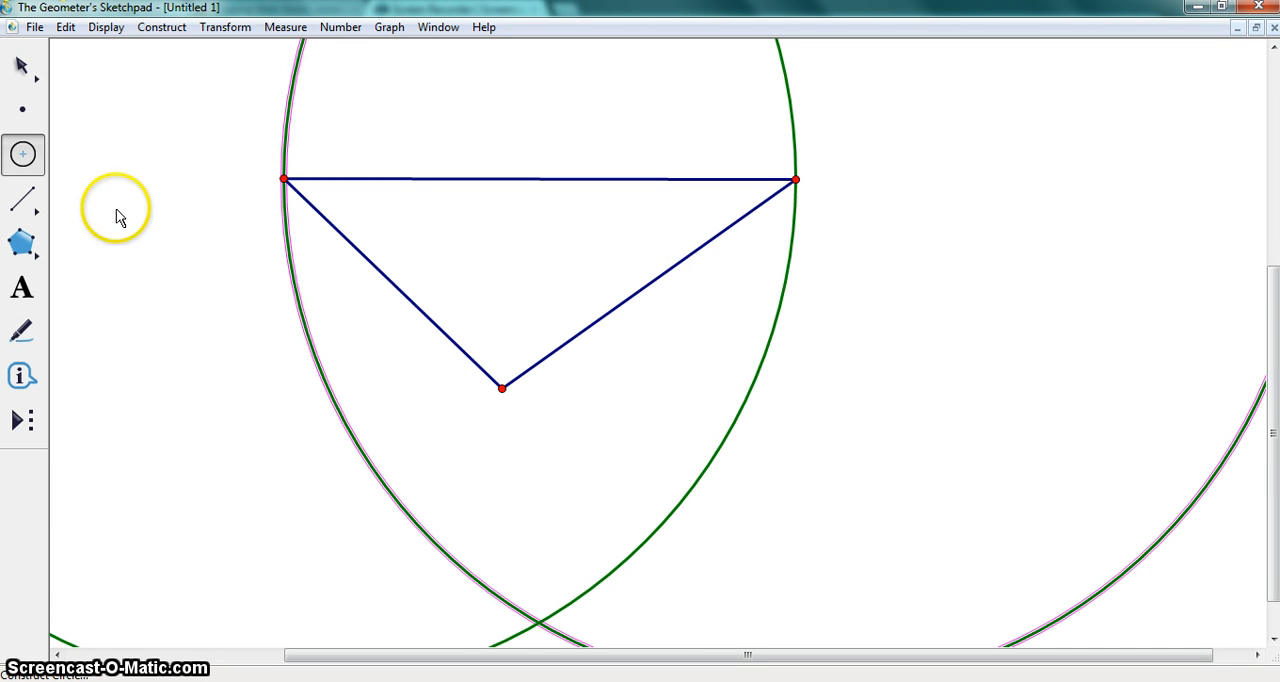
Construct the intersection points of the two compass circles.
left_click(22, 65)
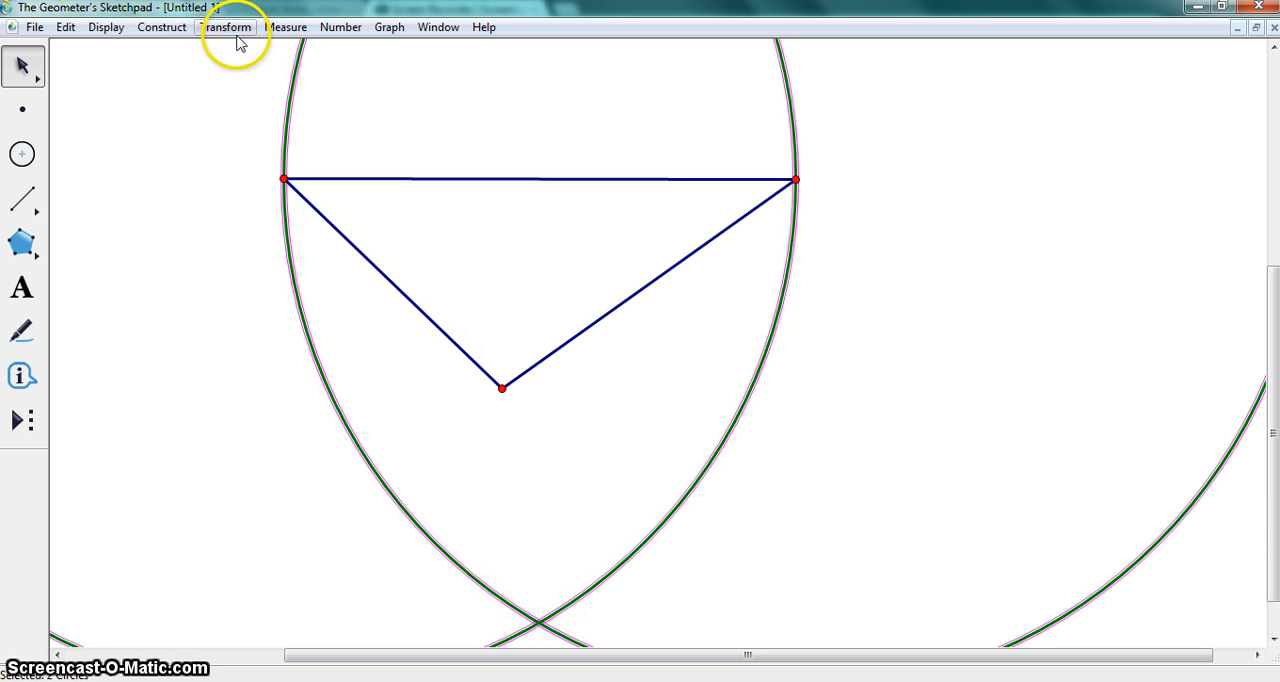
left_click(161, 27)
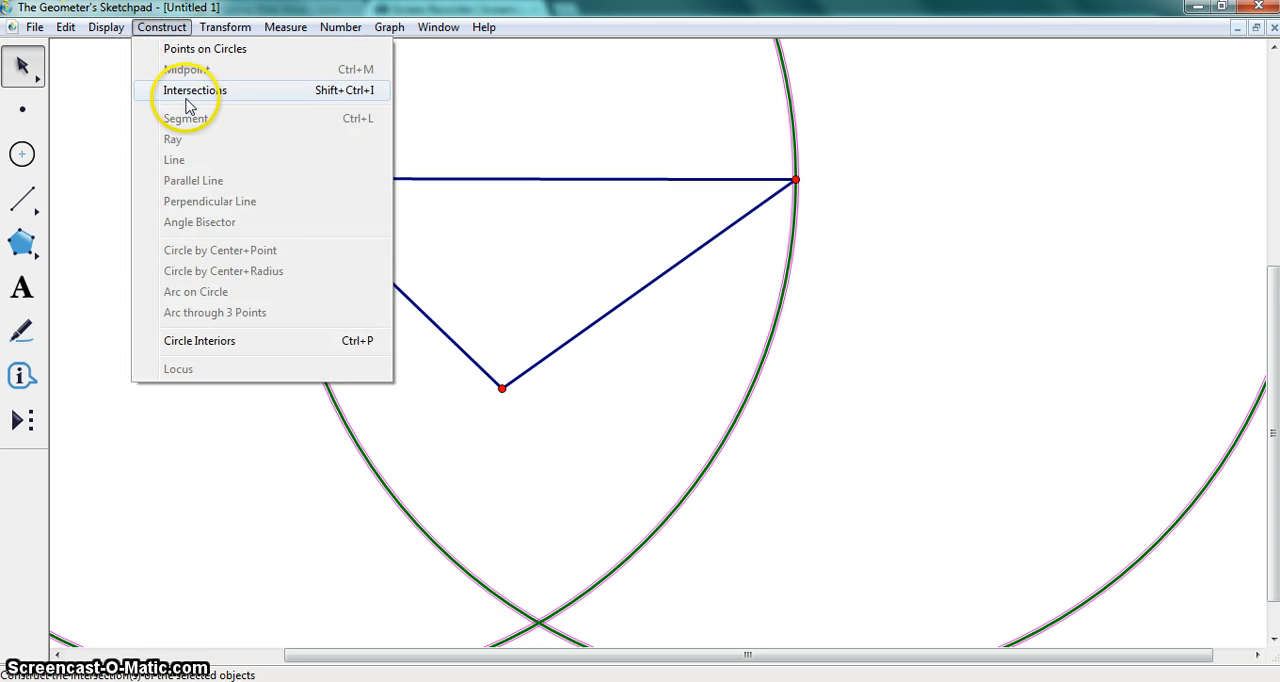
left_click(194, 90)
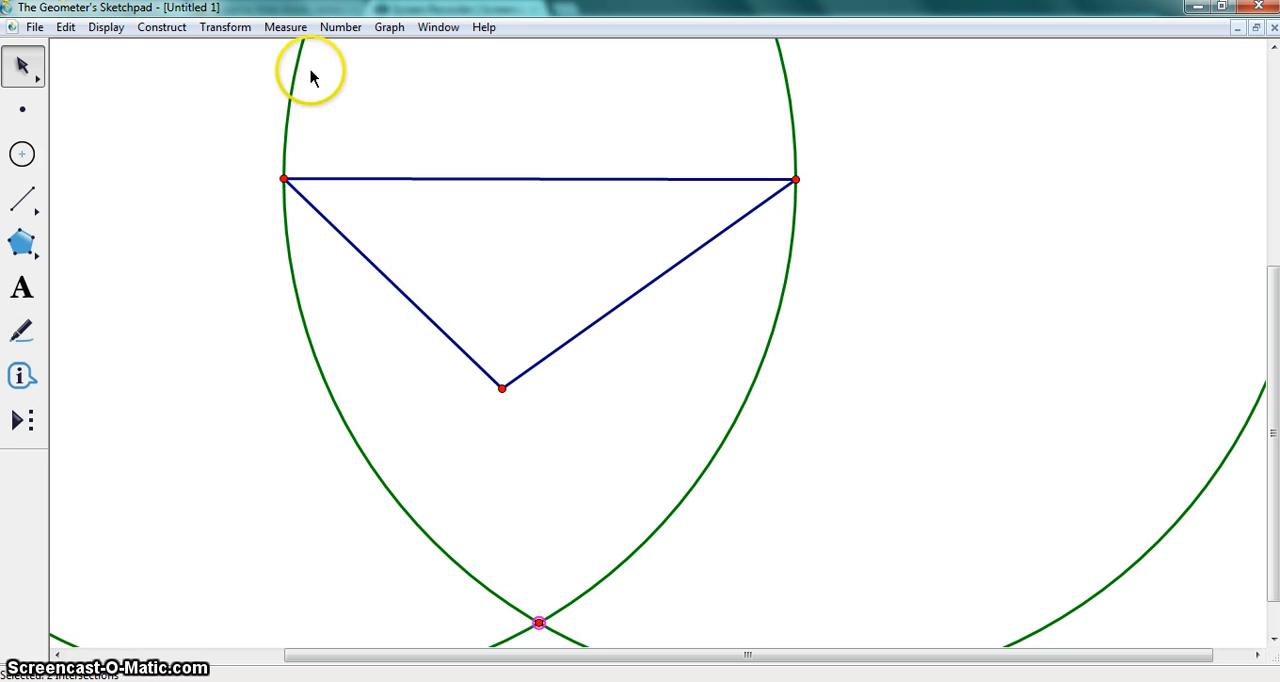
mouse_move(399, 390)
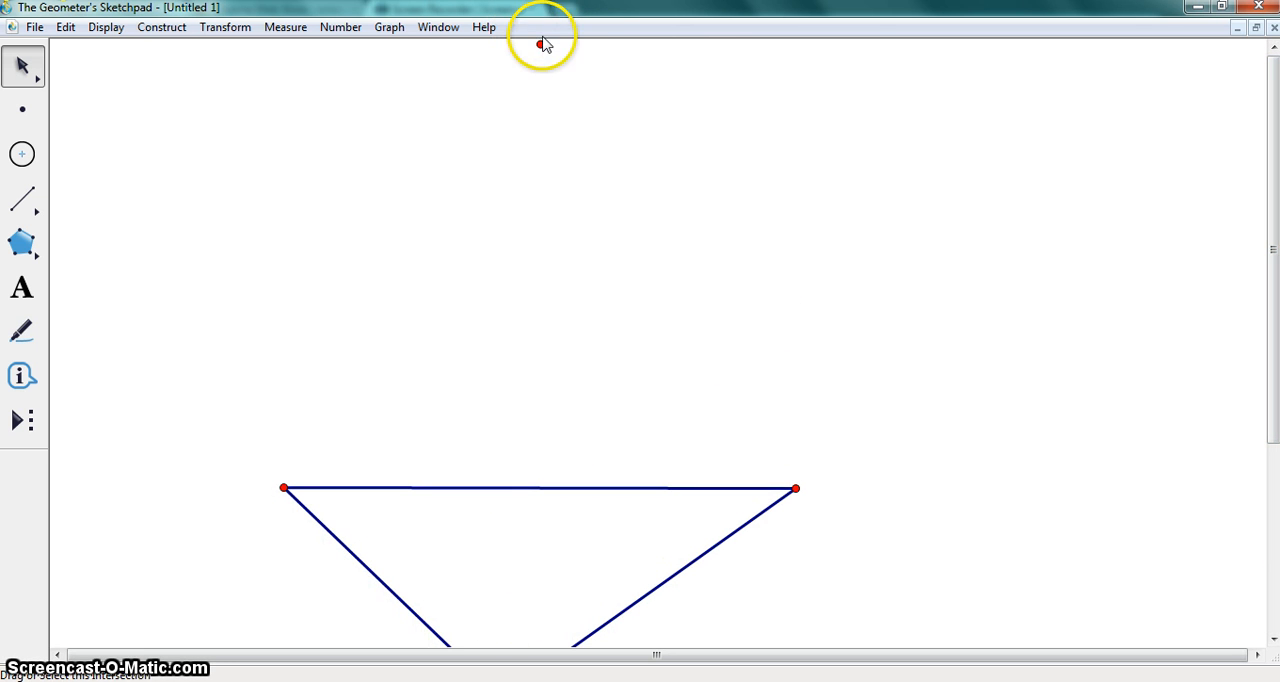
Construct a vertical line through the two circle intersection points.
left_click(161, 27)
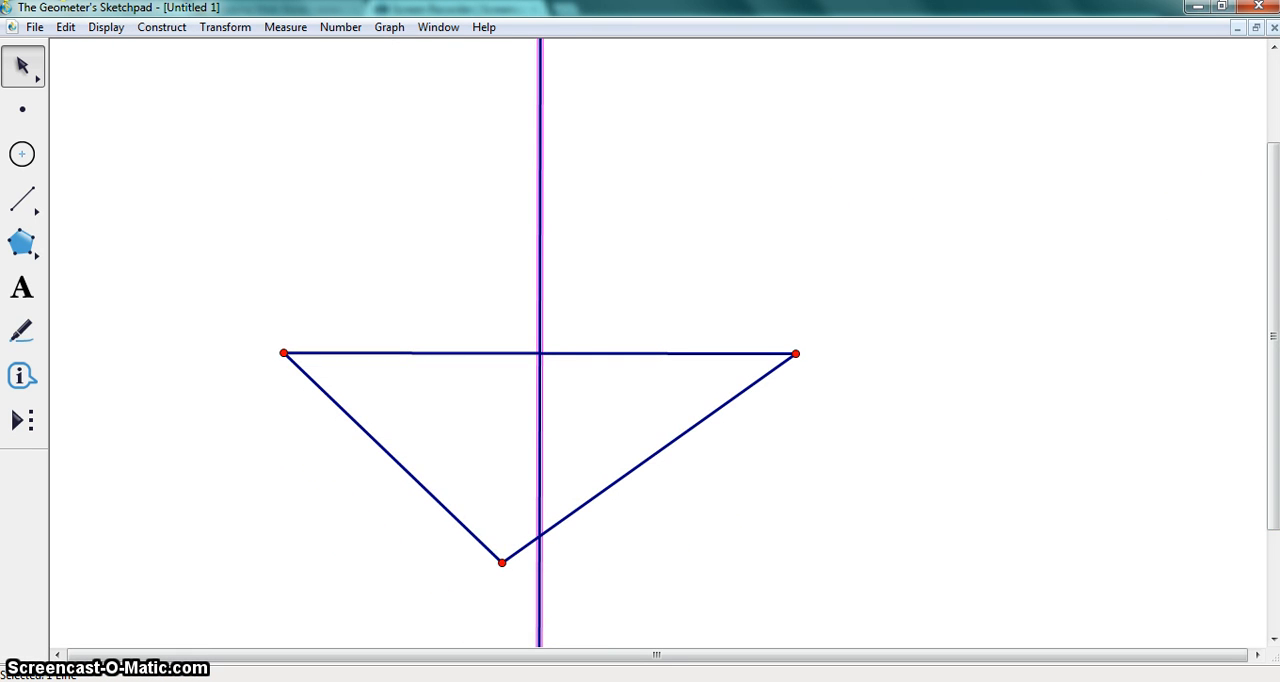
mouse_move(1113, 321)
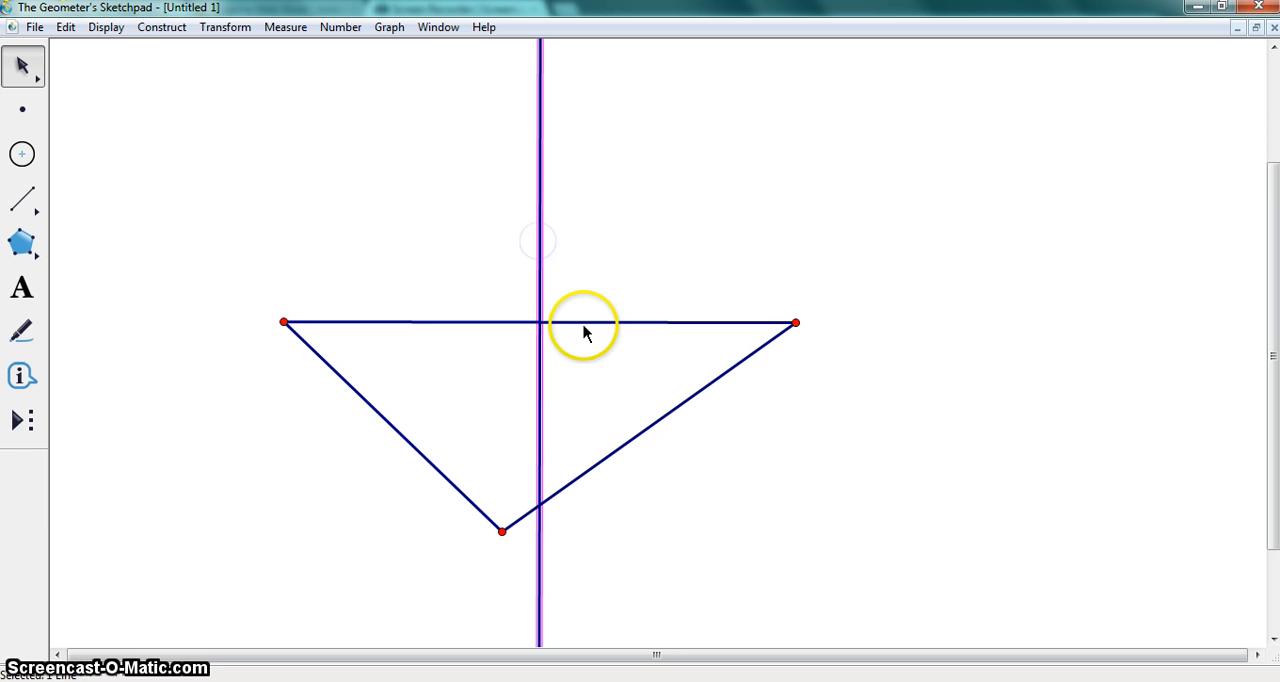
Mark the top side's midpoint where the vertical line crosses it, then hide the line.
left_click(585, 322)
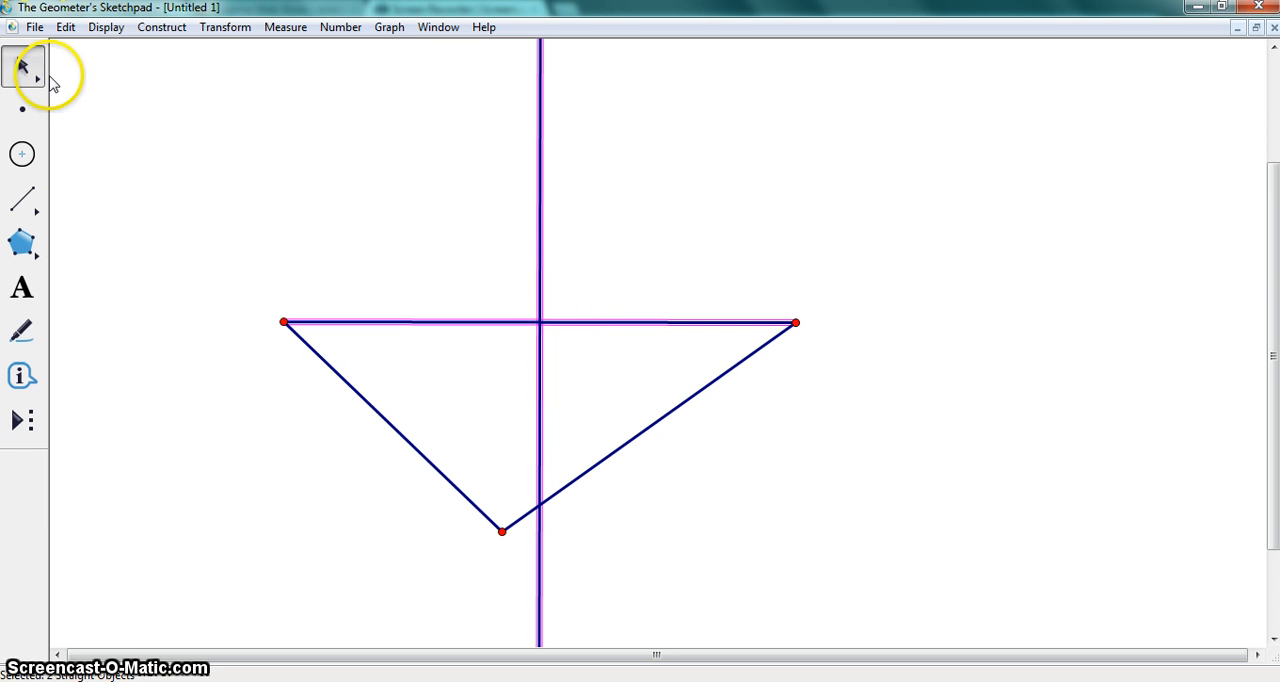
left_click(161, 27)
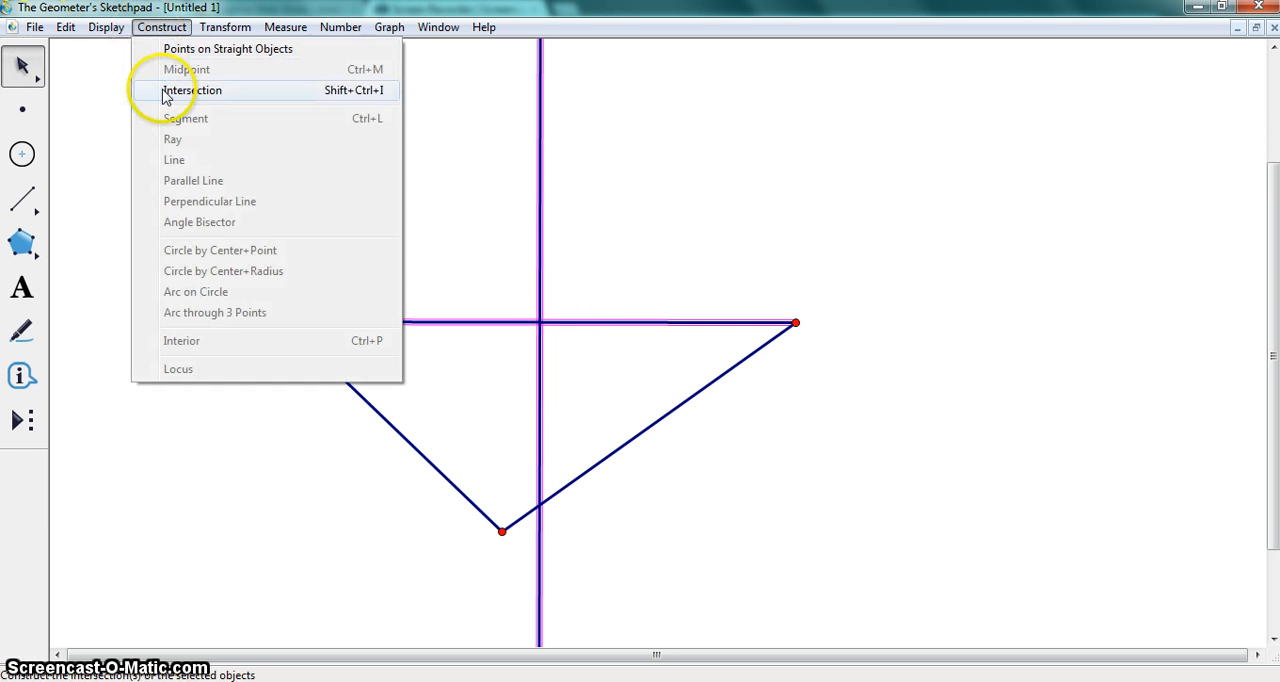
left_click(191, 90)
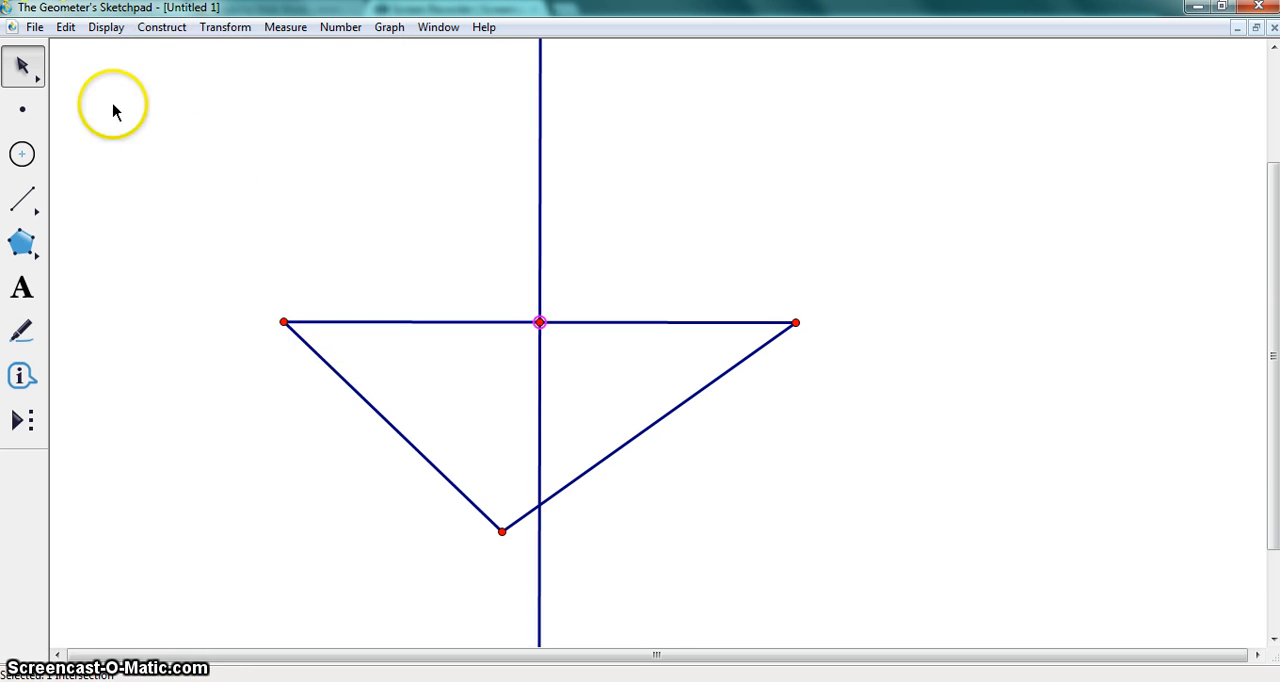
mouse_move(540, 202)
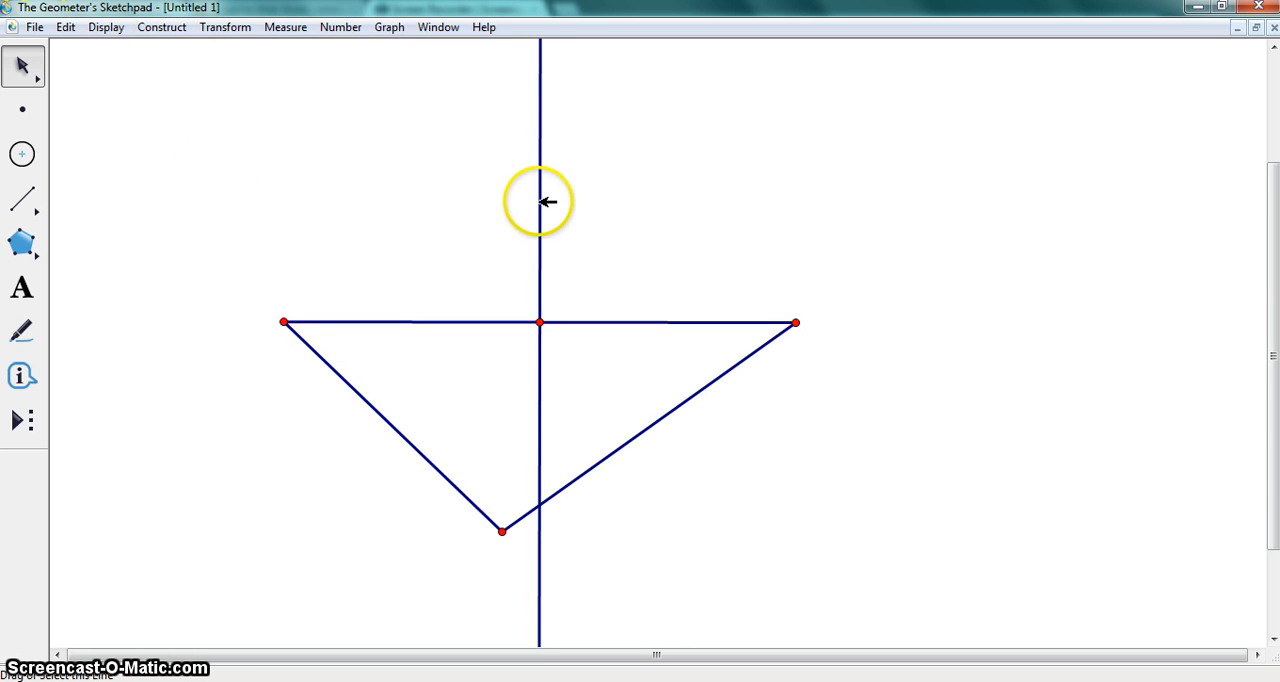
left_click(105, 27)
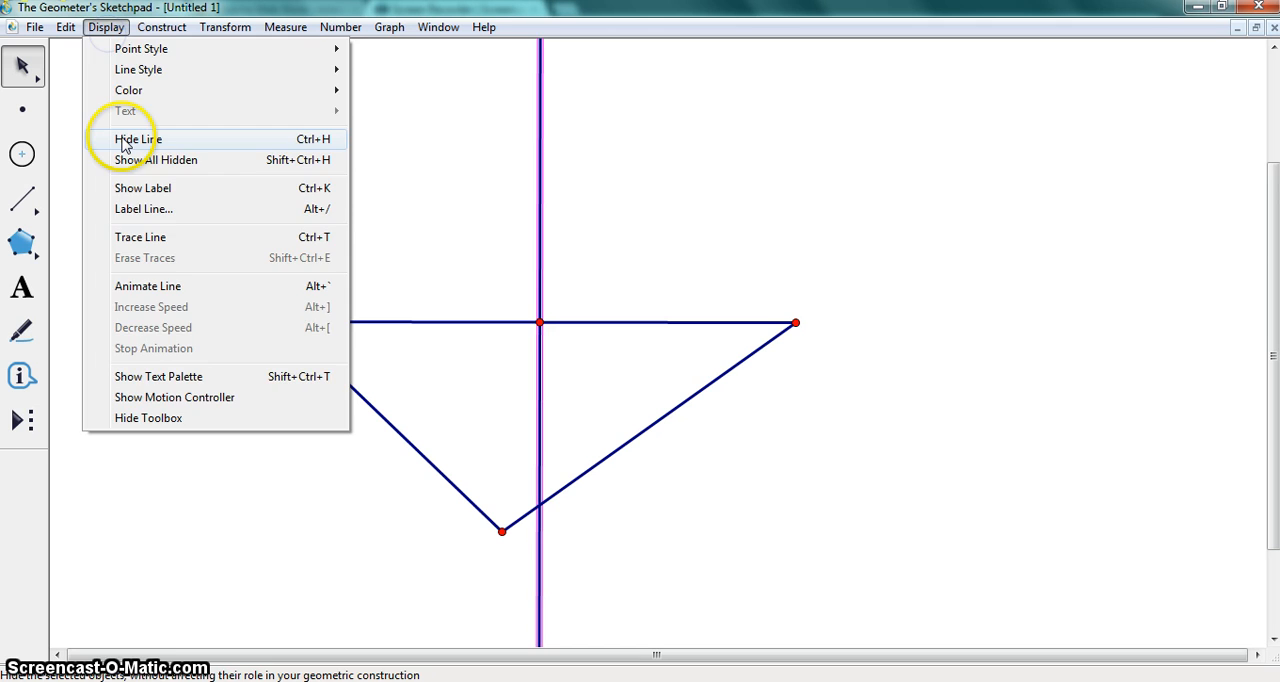
left_click(137, 139)
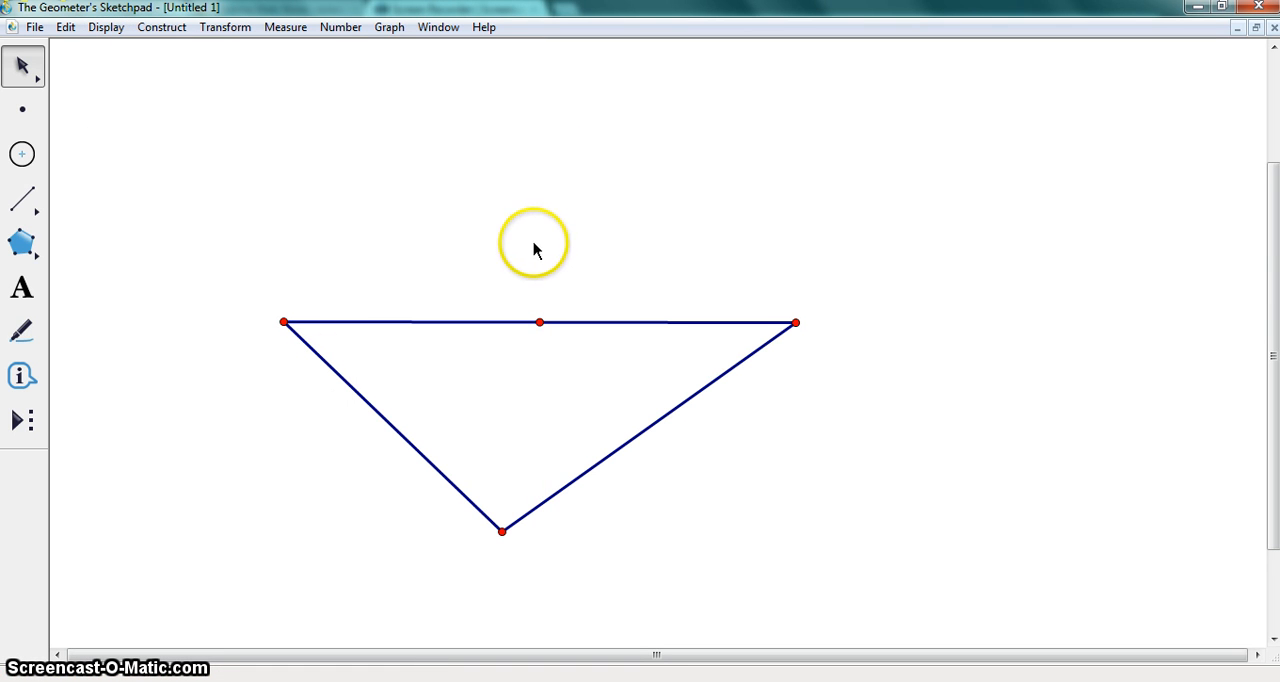
Draw the median segment from the top-side midpoint to the bottom vertex.
left_click(22, 197)
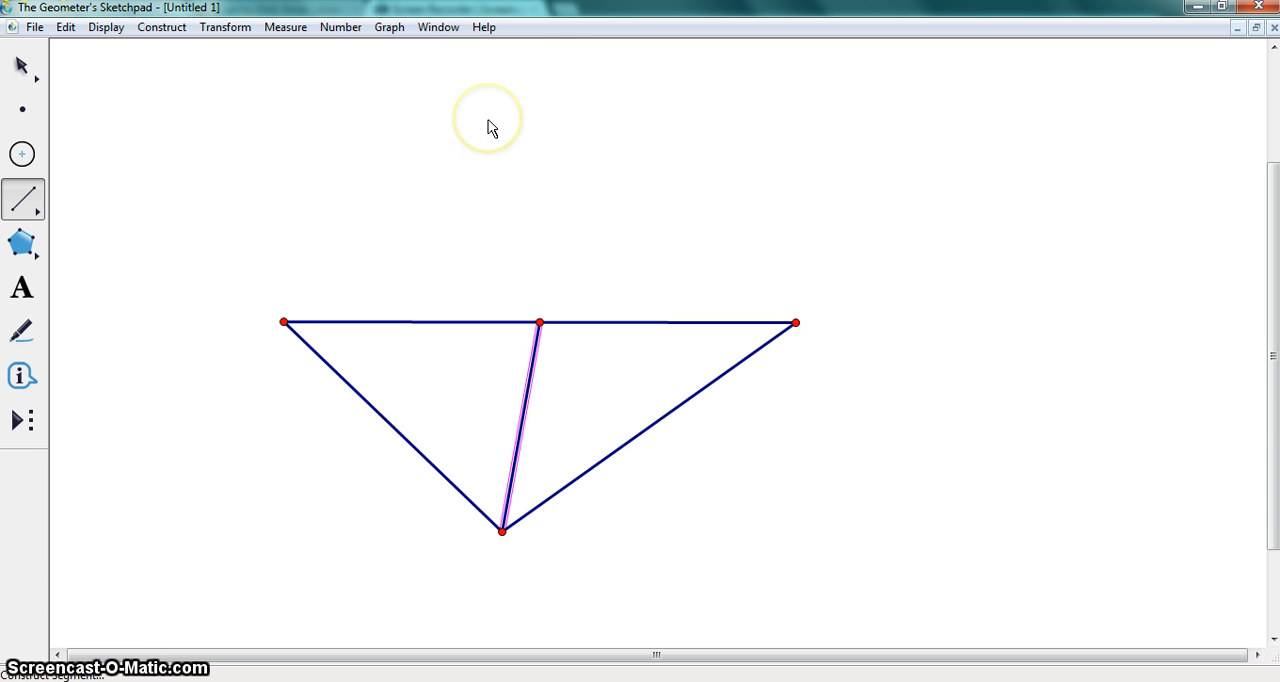
mouse_move(675, 385)
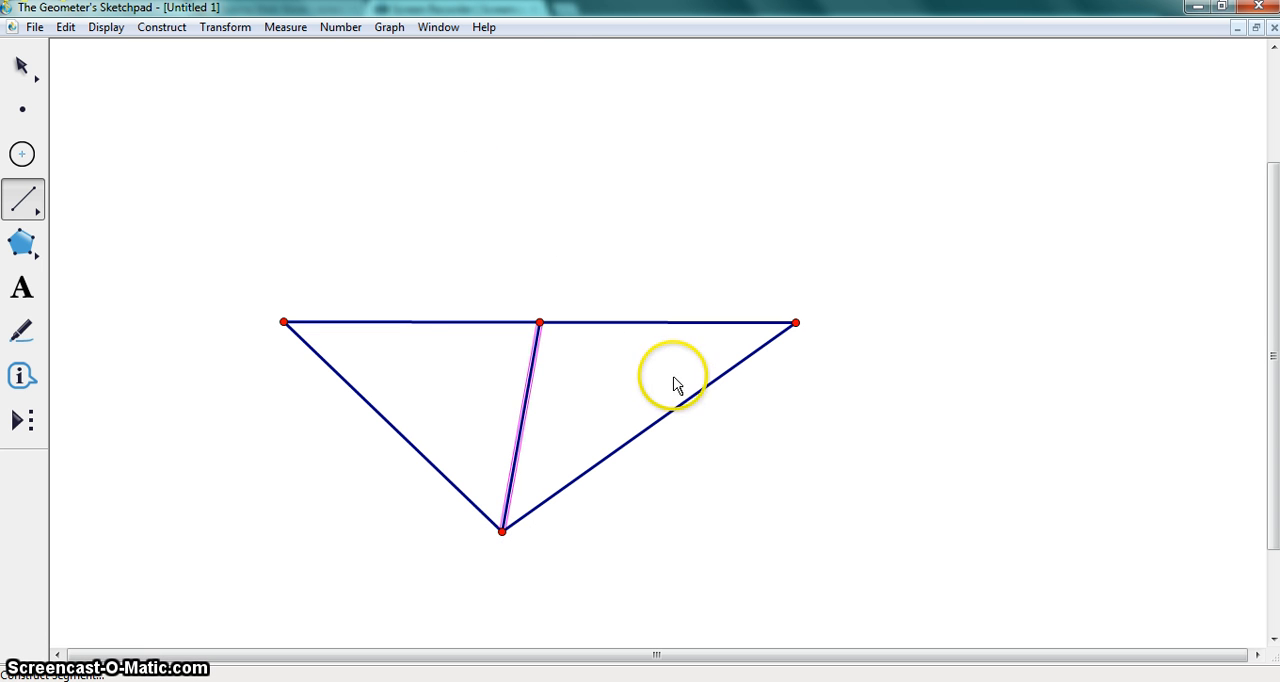
mouse_move(455, 448)
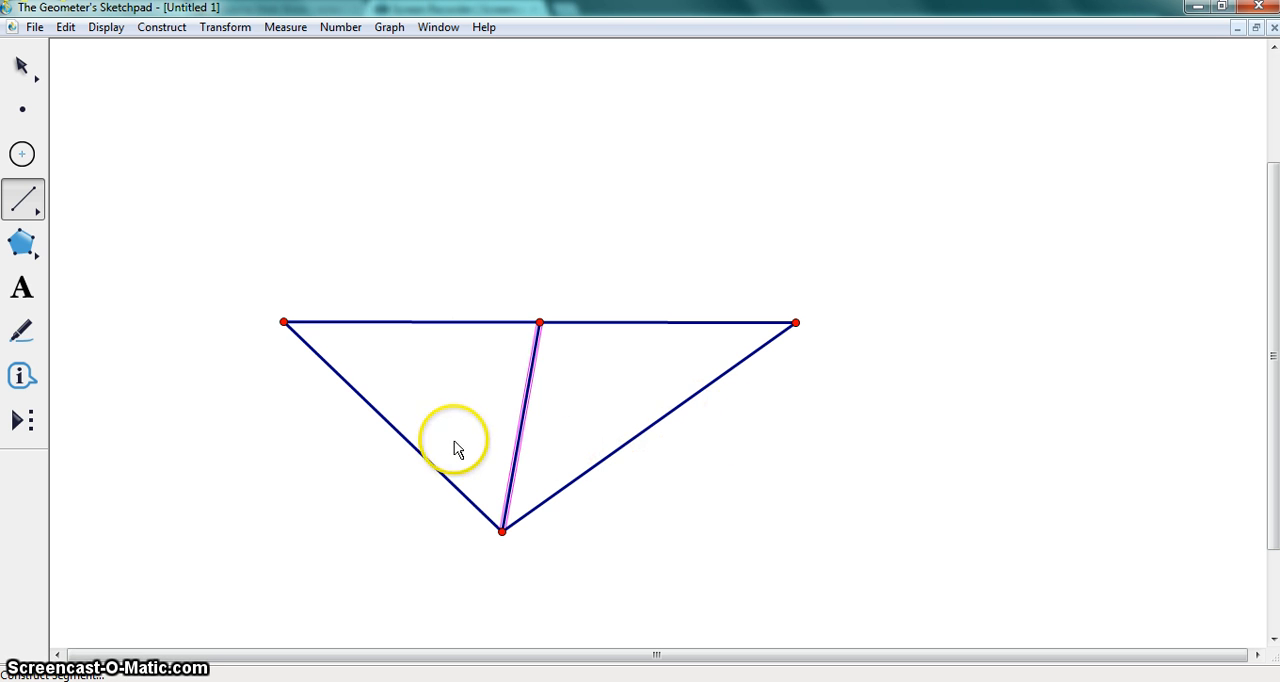
left_click(21, 65)
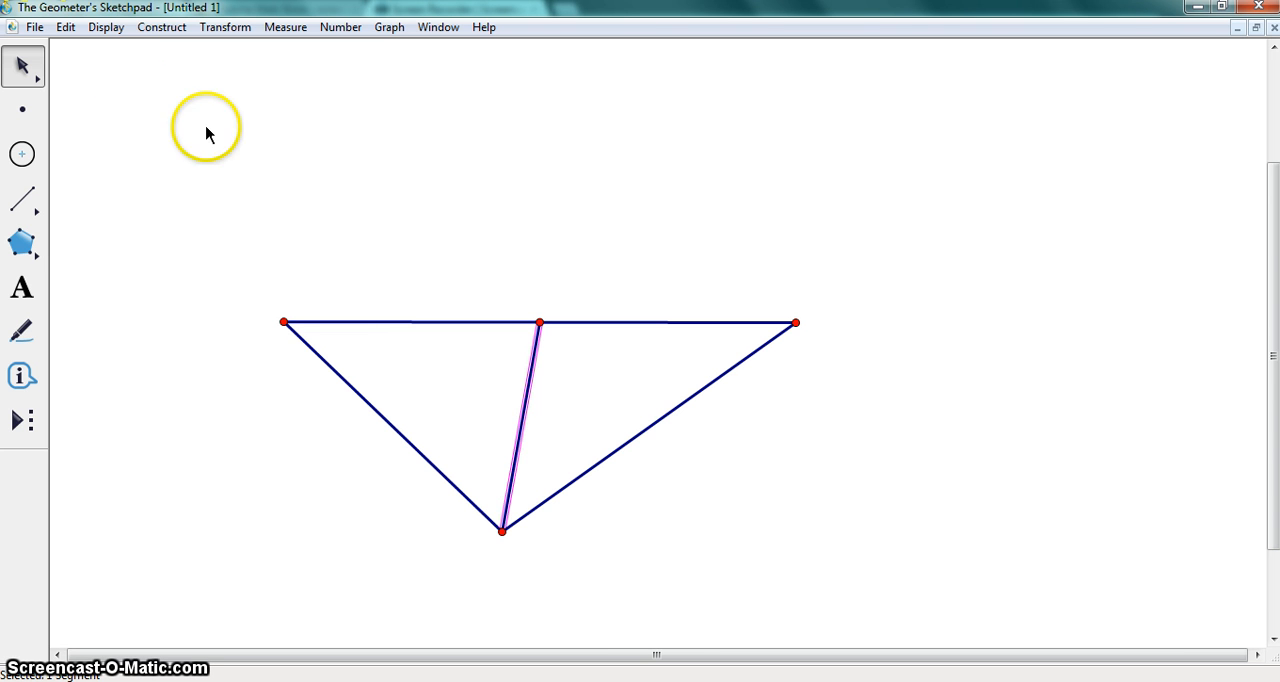
mouse_move(22, 153)
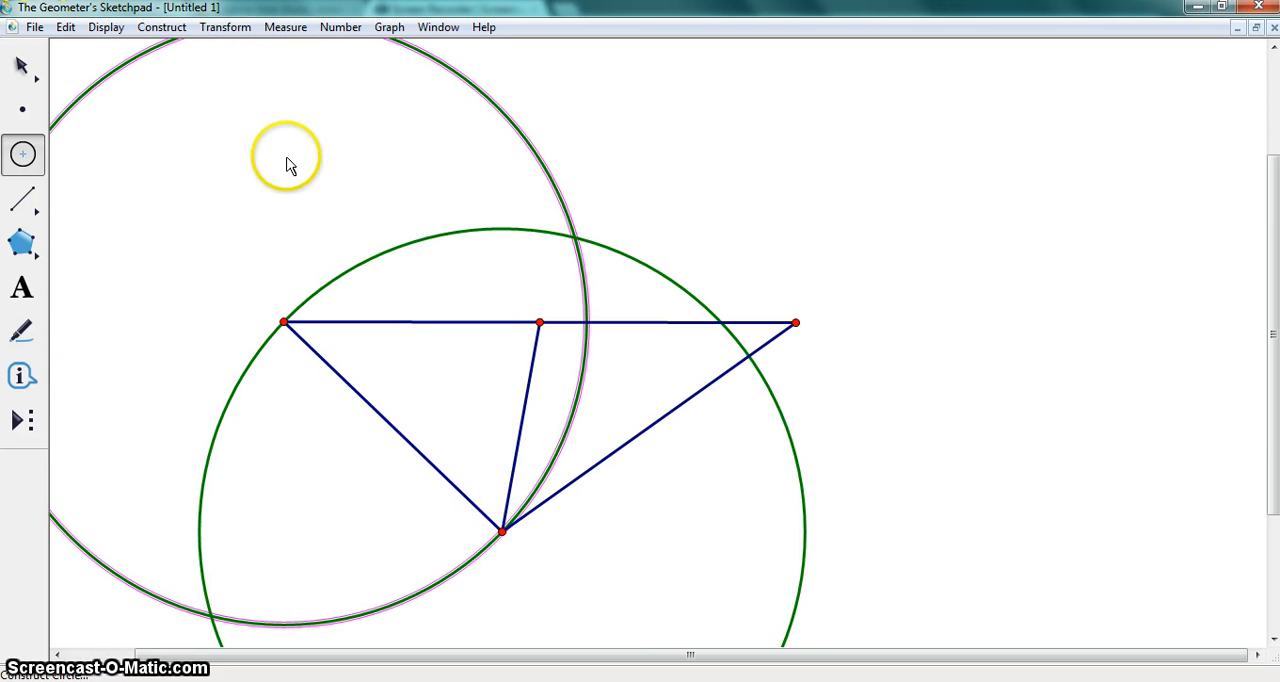
Mark the crossing points of the left-side construction circles, then hide both circles.
left_click(22, 65)
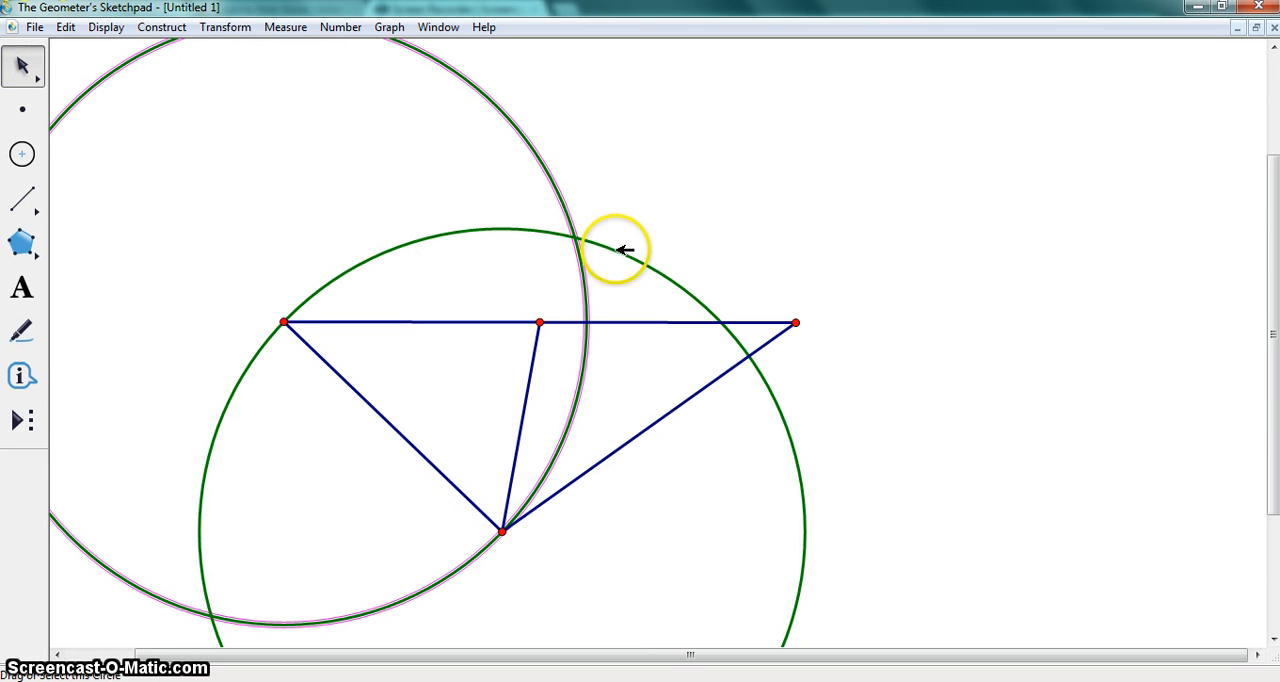
left_click(161, 27)
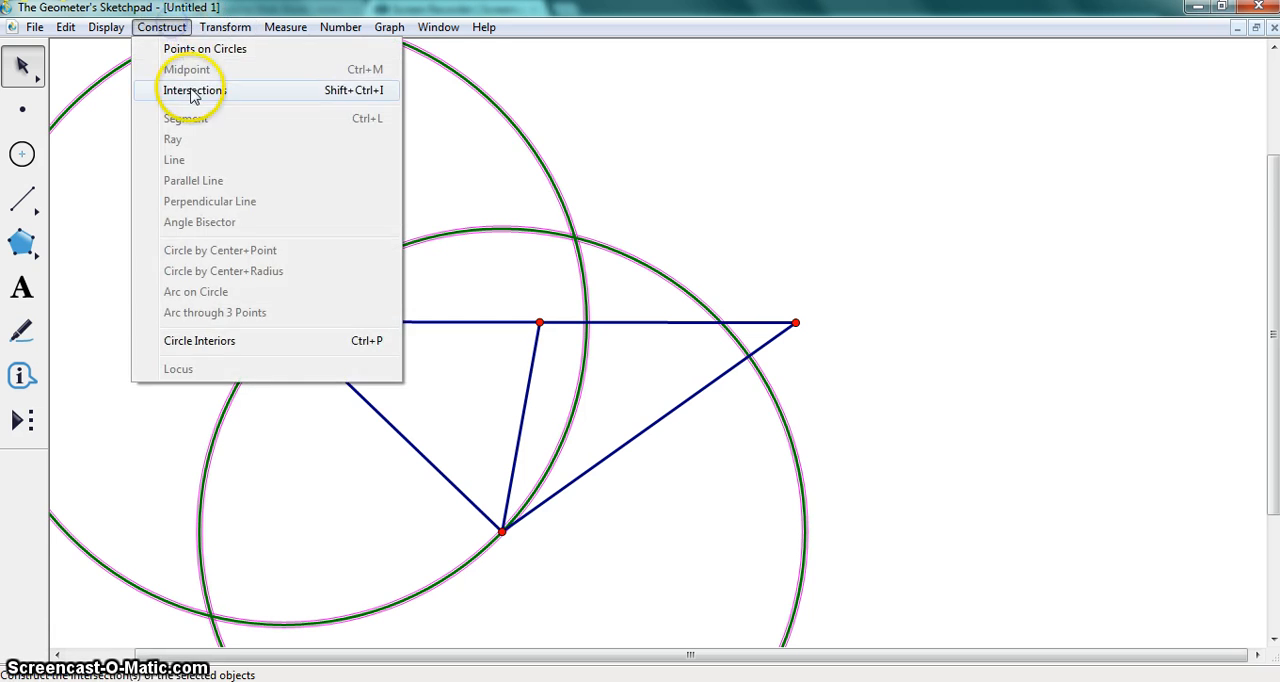
left_click(194, 90)
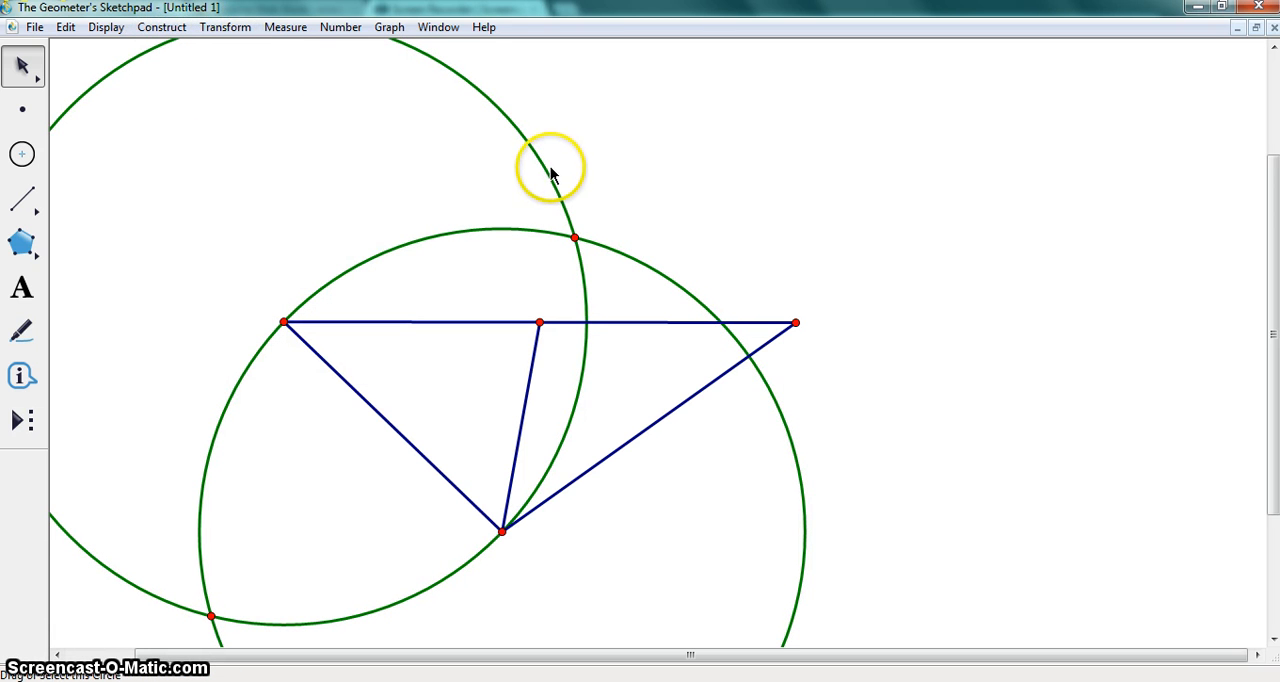
left_click(552, 165)
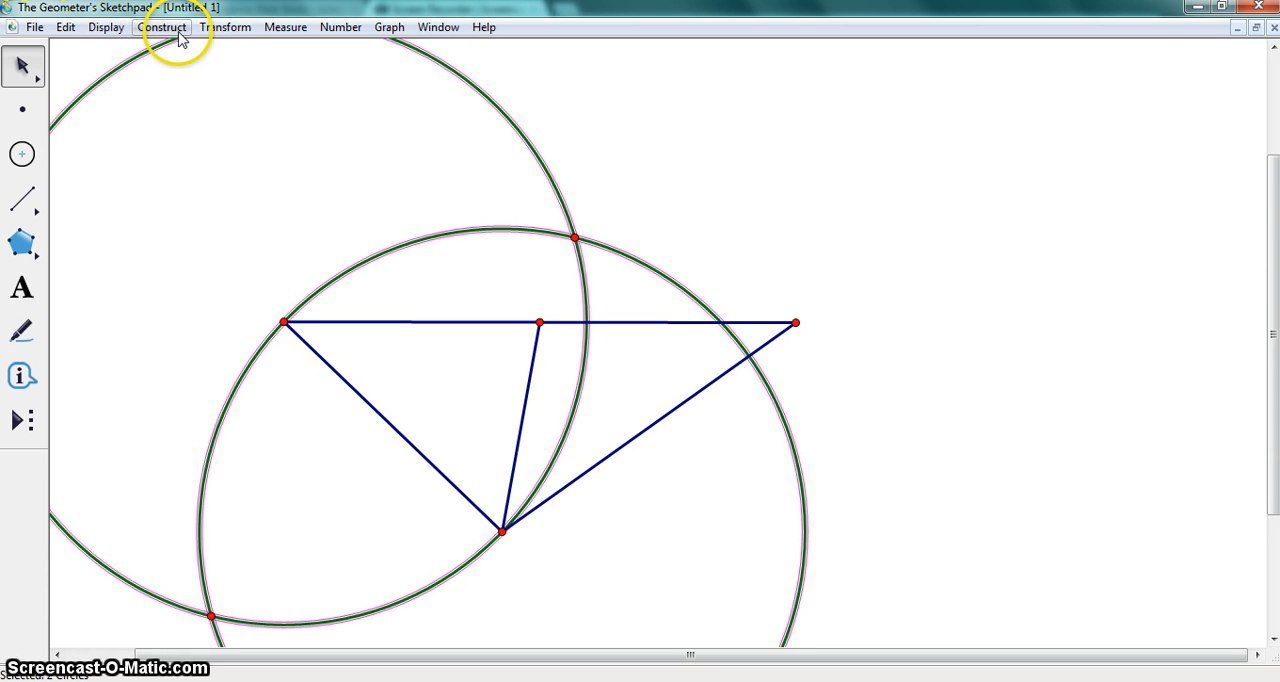
left_click(105, 27)
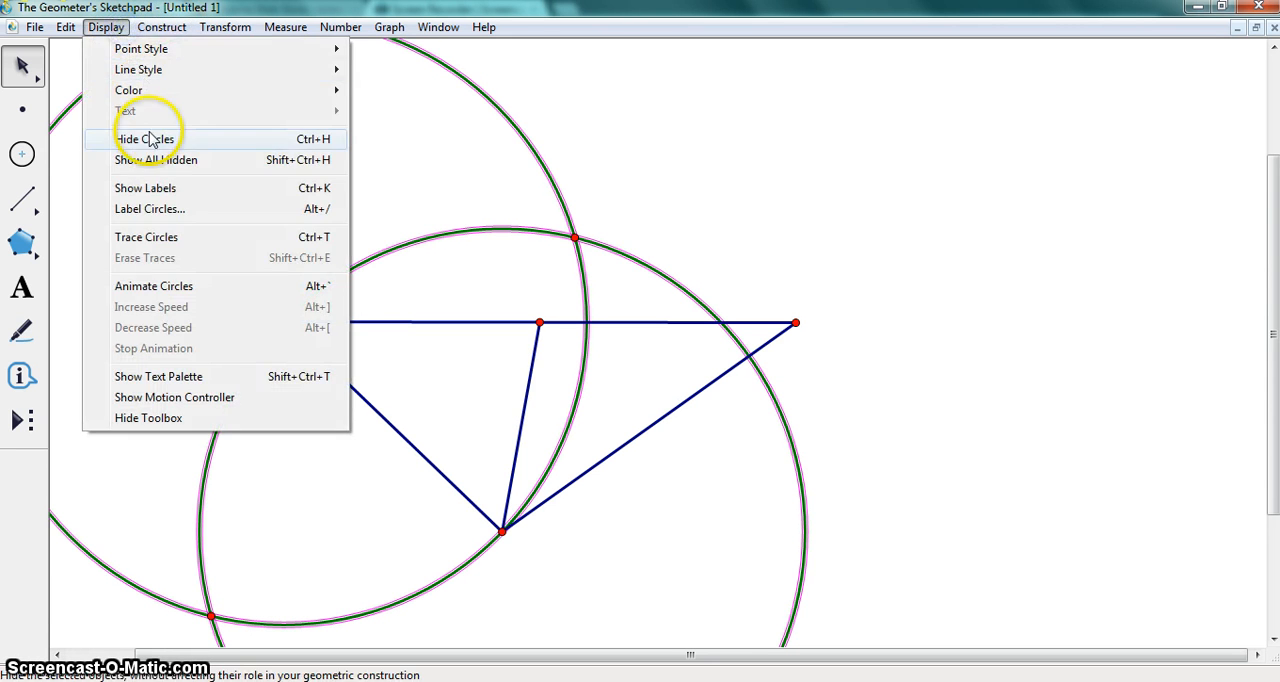
left_click(145, 139)
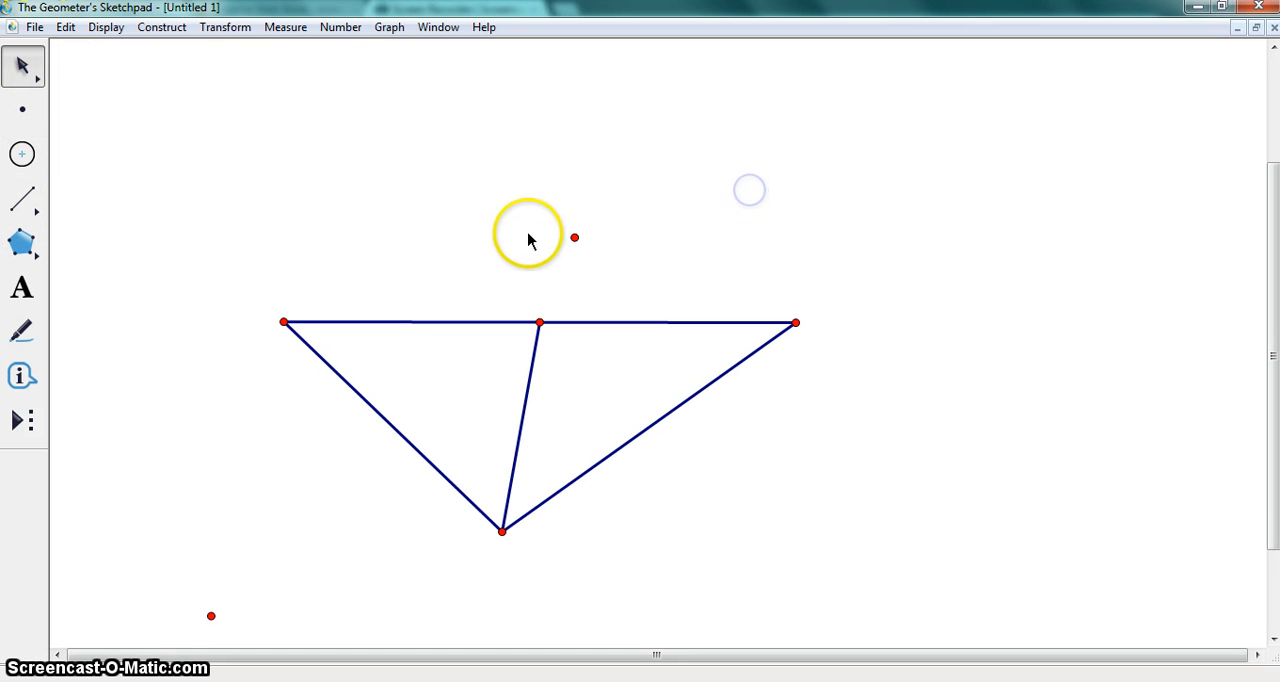
Construct a line through the two arc intersection points.
left_click(575, 237)
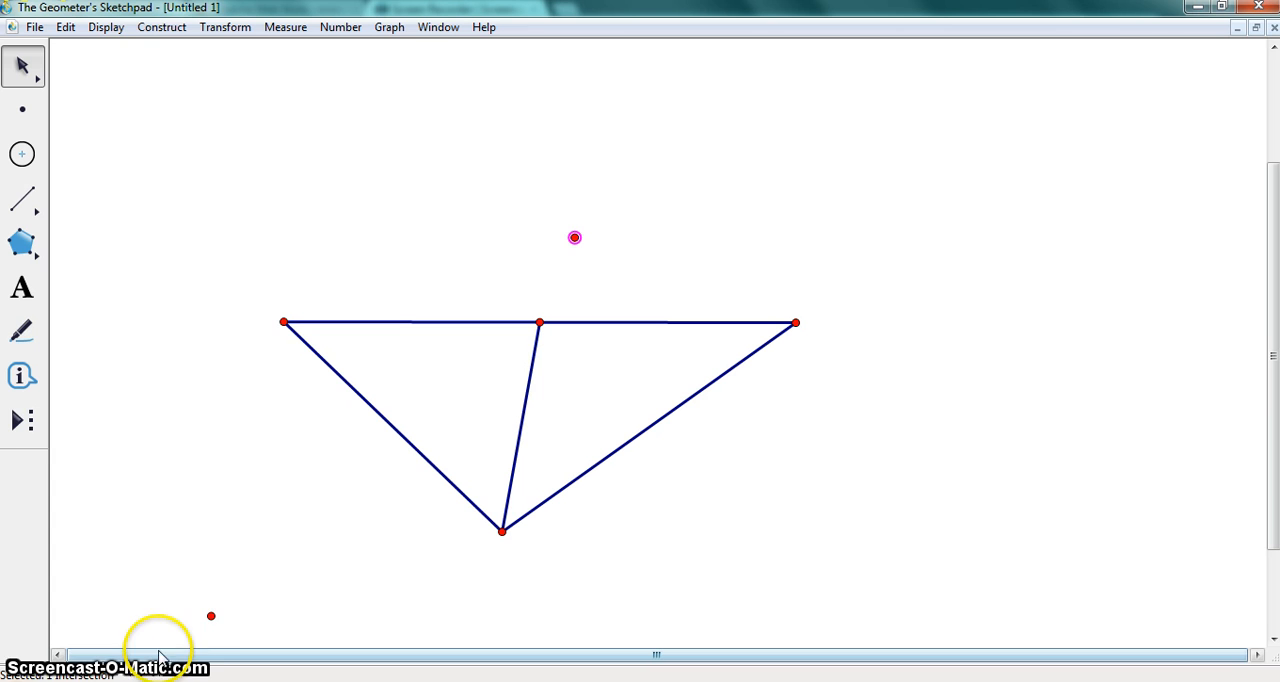
left_click(161, 27)
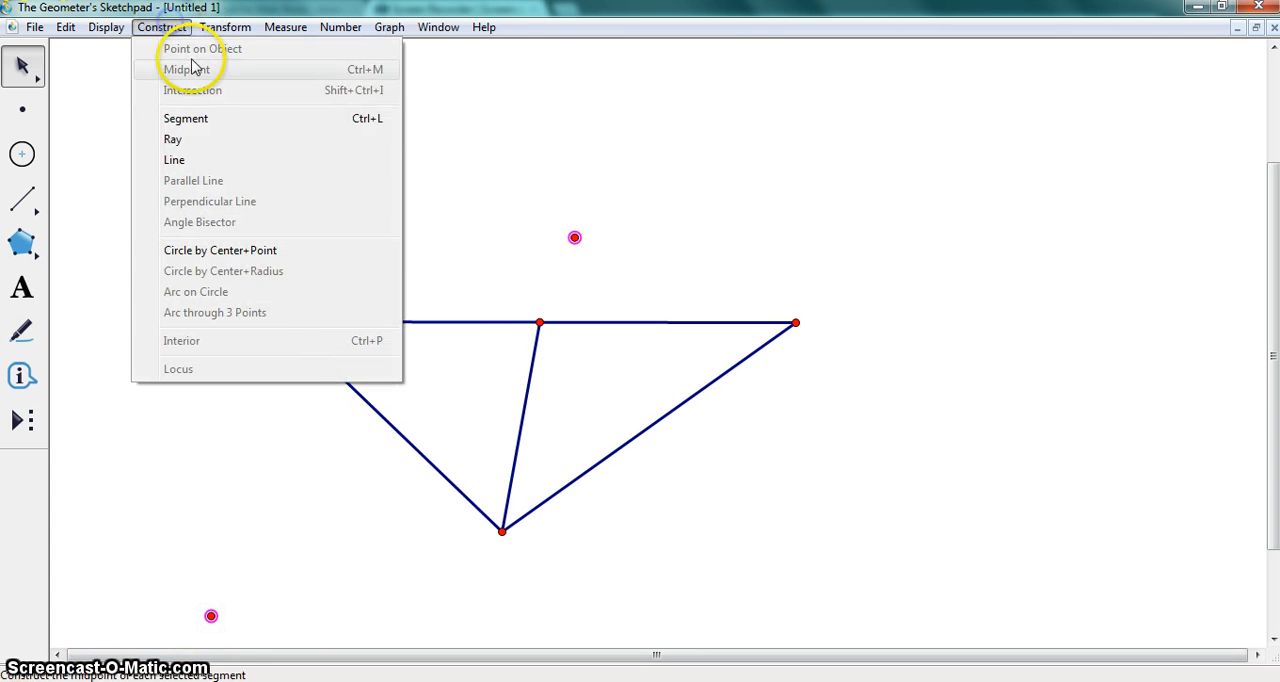
left_click(174, 160)
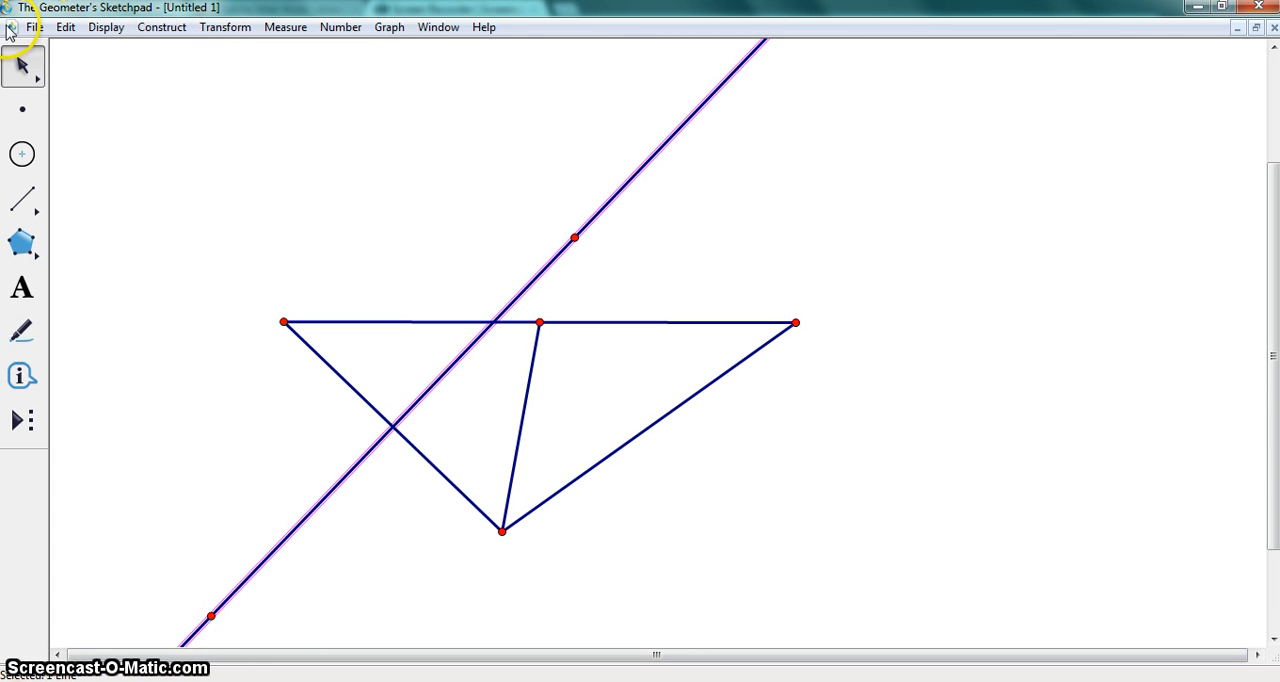
Mark where that line crosses the lower-left side, then hide the line.
left_click(375, 410)
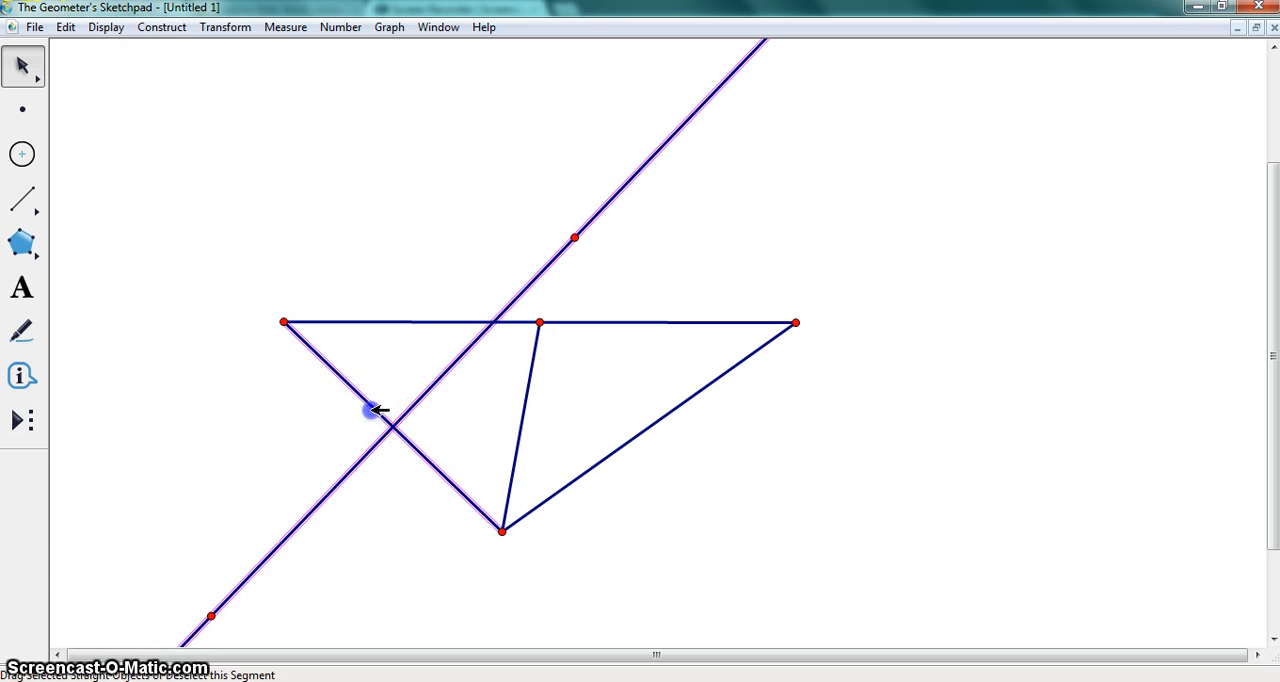
left_click(161, 27)
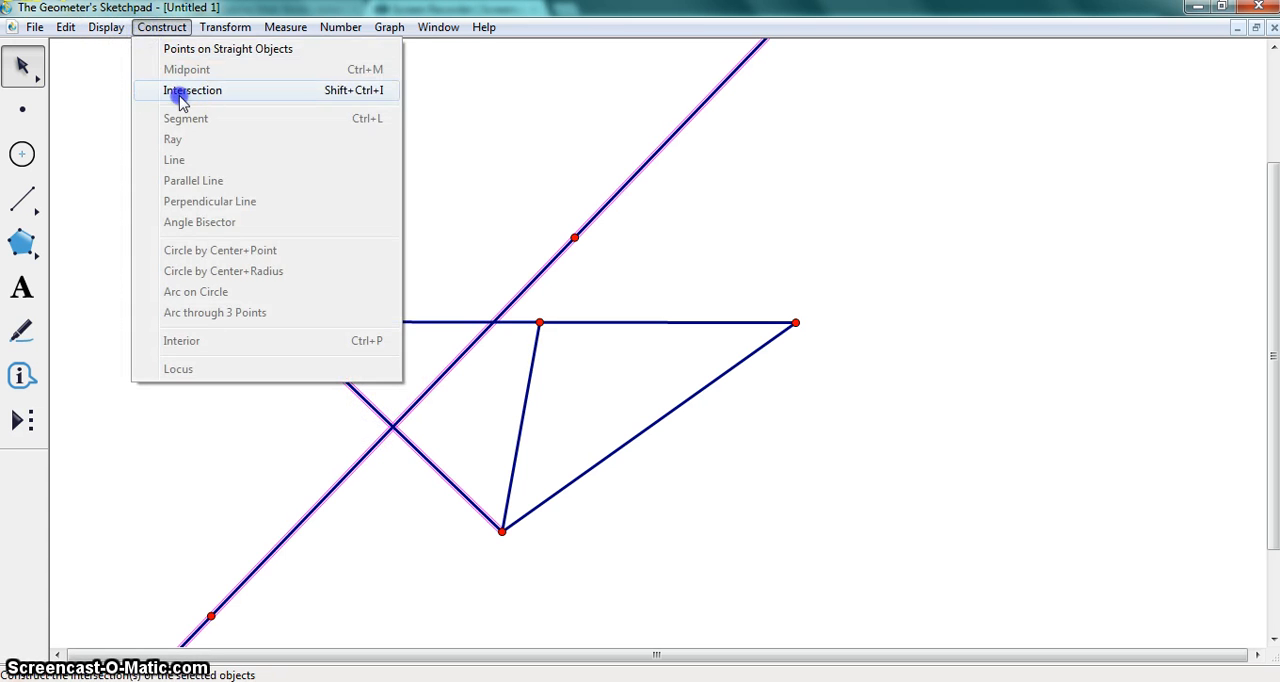
left_click(192, 90)
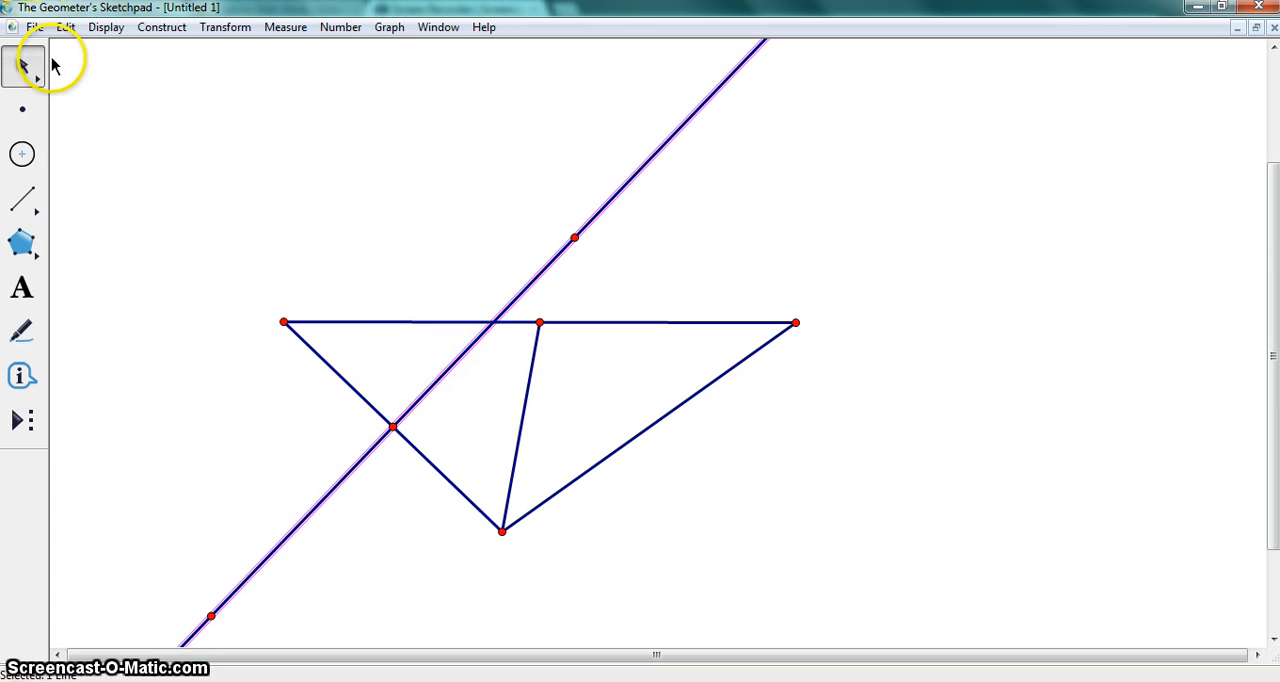
left_click(105, 27)
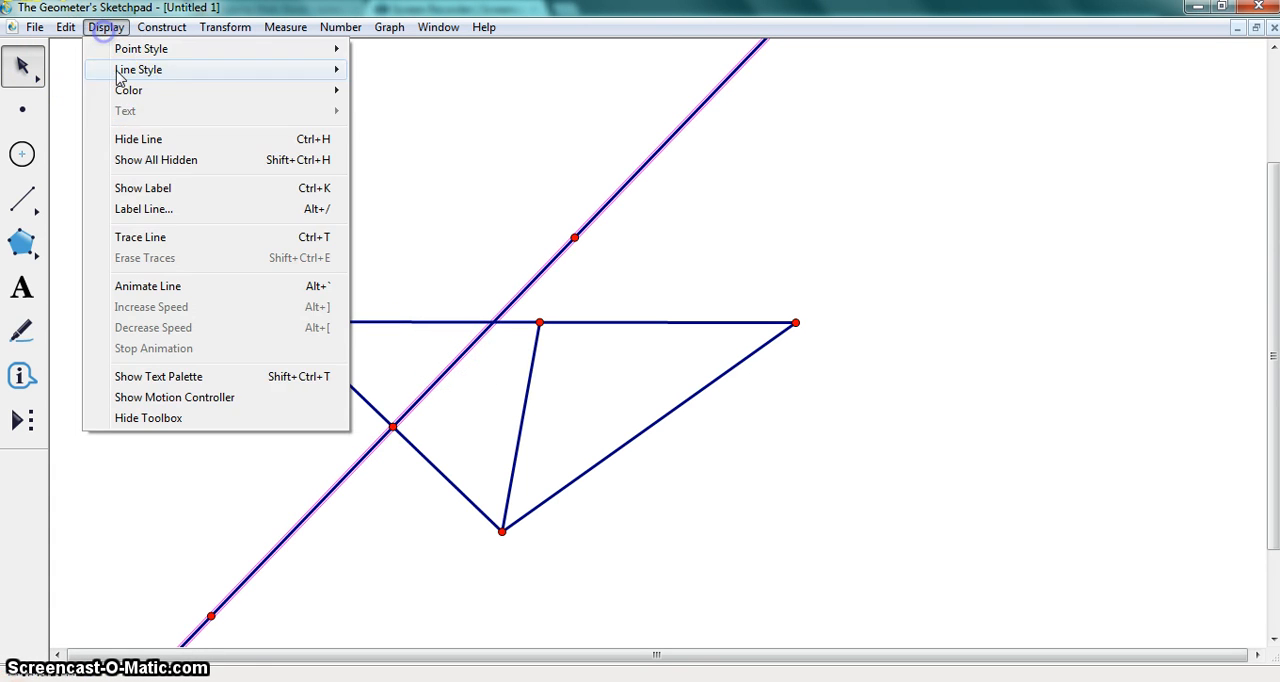
left_click(138, 139)
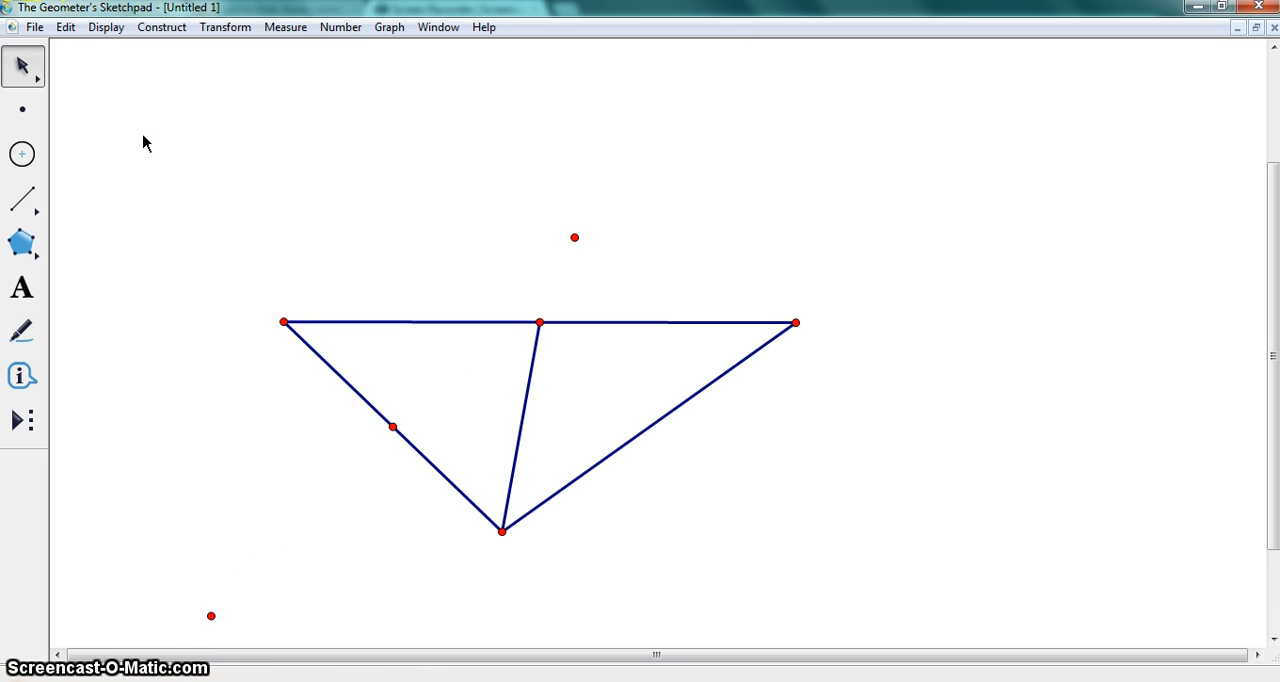
Draw the second median from the lower-left side's midpoint to the right vertex.
left_click(22, 198)
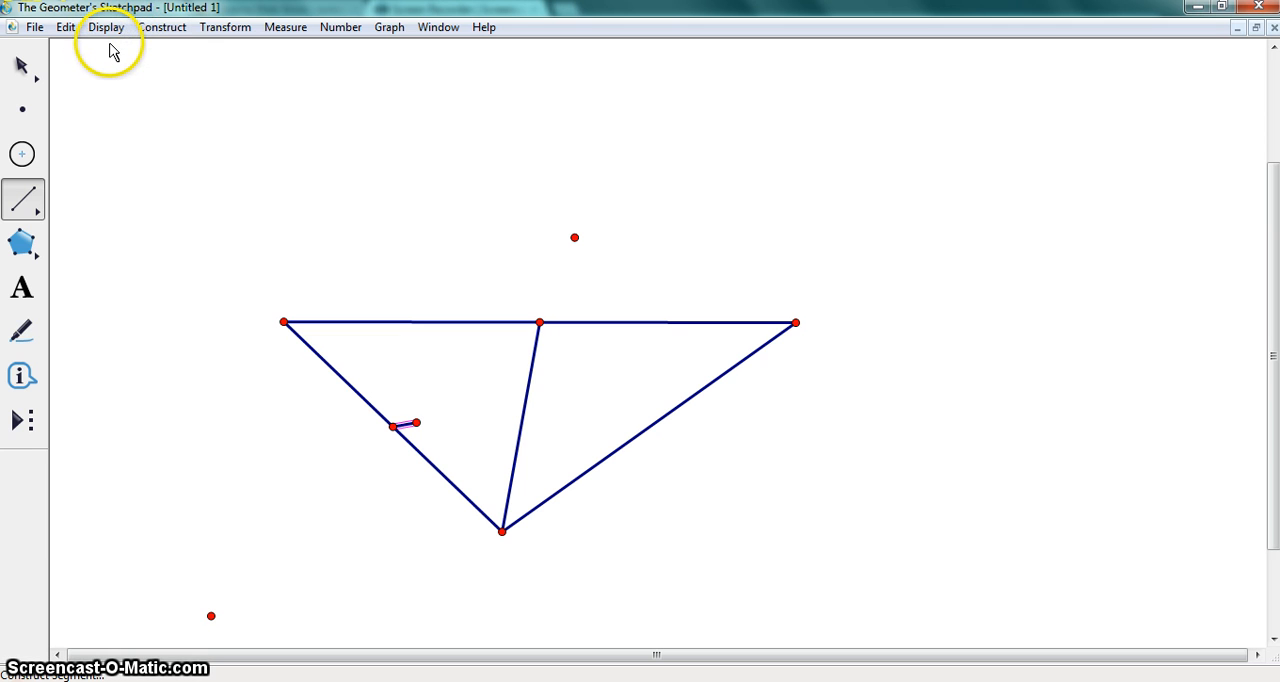
mouse_move(390, 425)
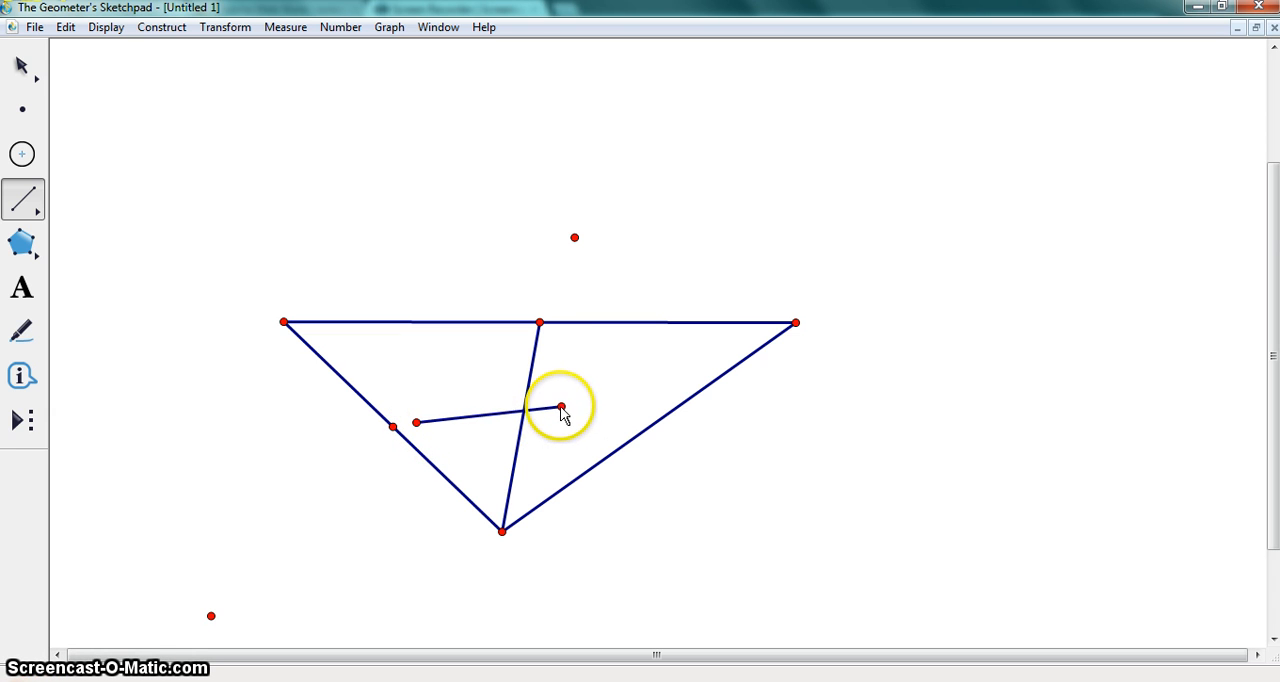
left_click(22, 65)
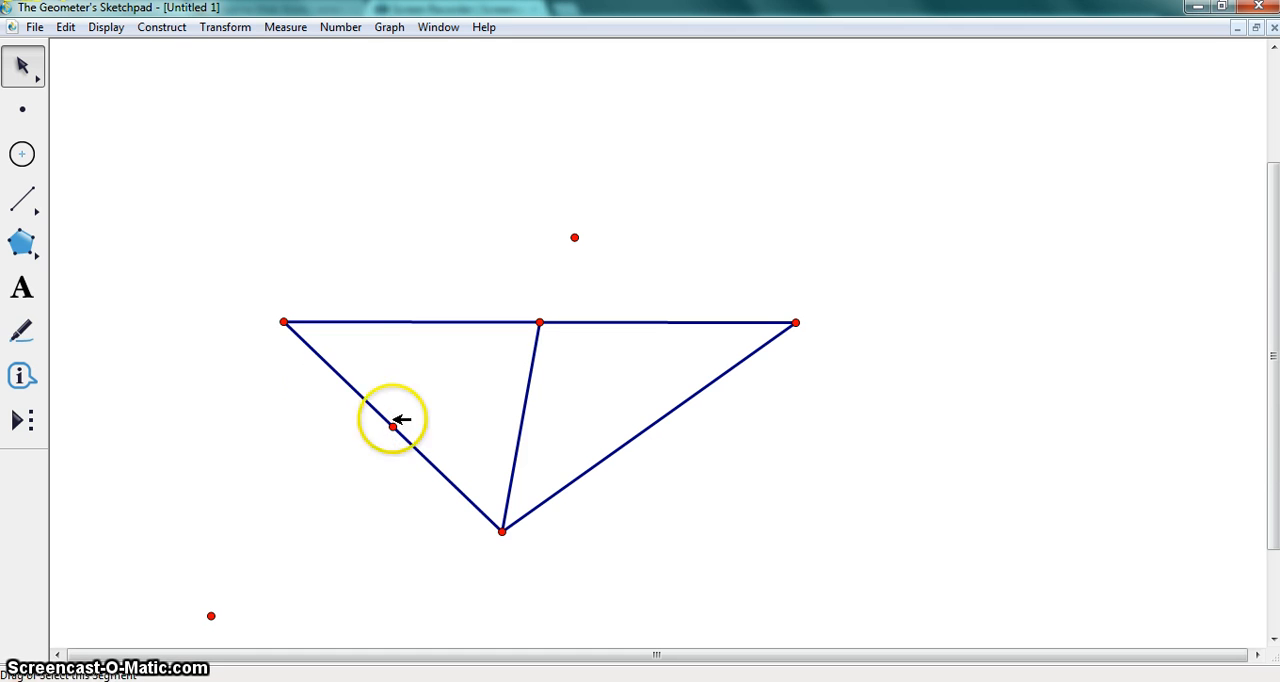
left_click(22, 199)
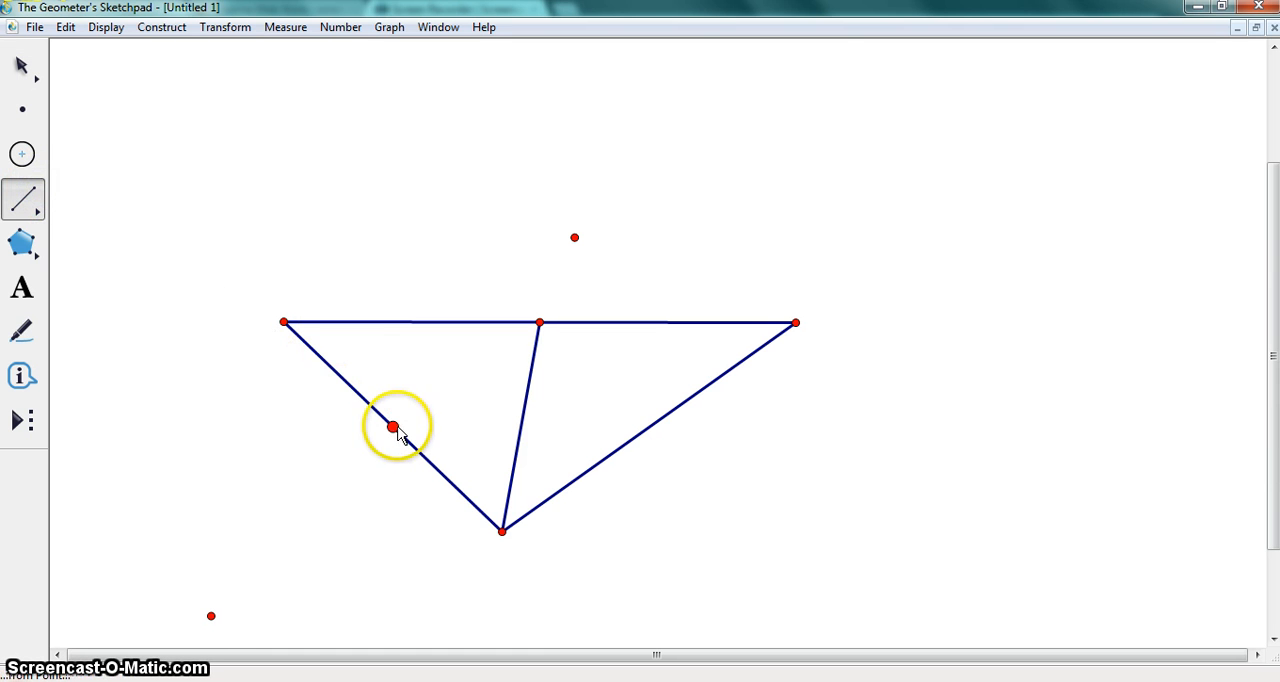
left_click_drag(392, 426, 795, 322)
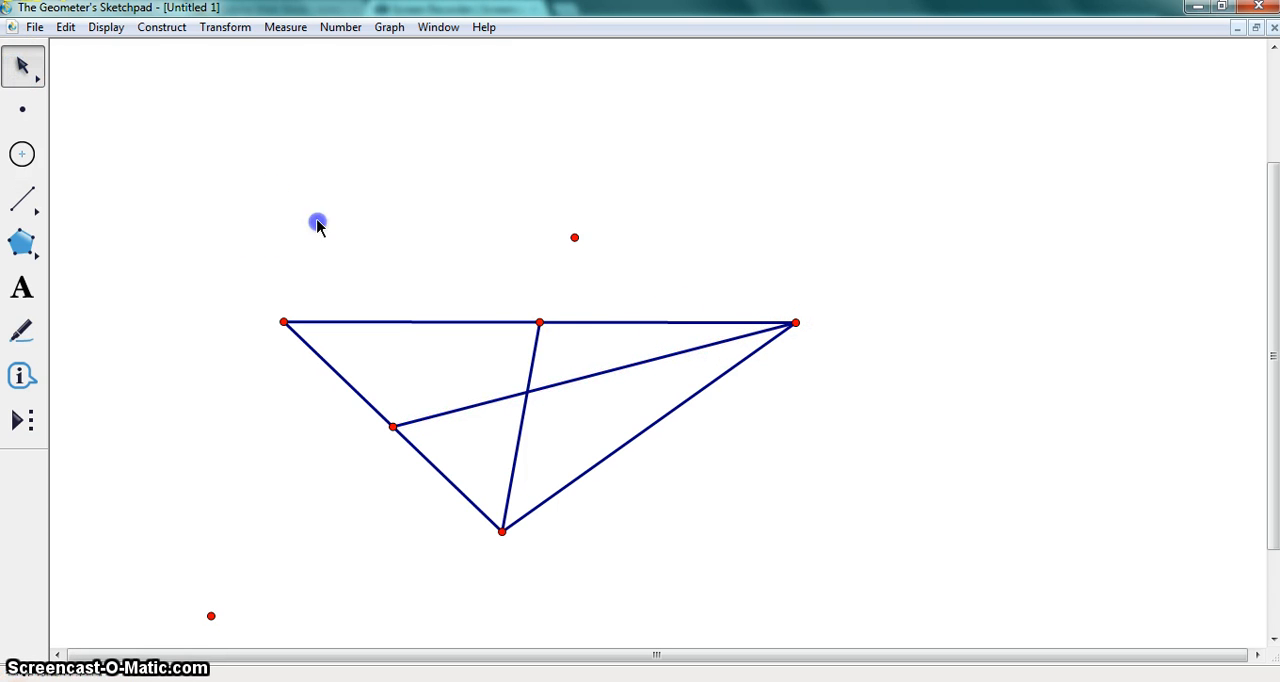
left_click(22, 154)
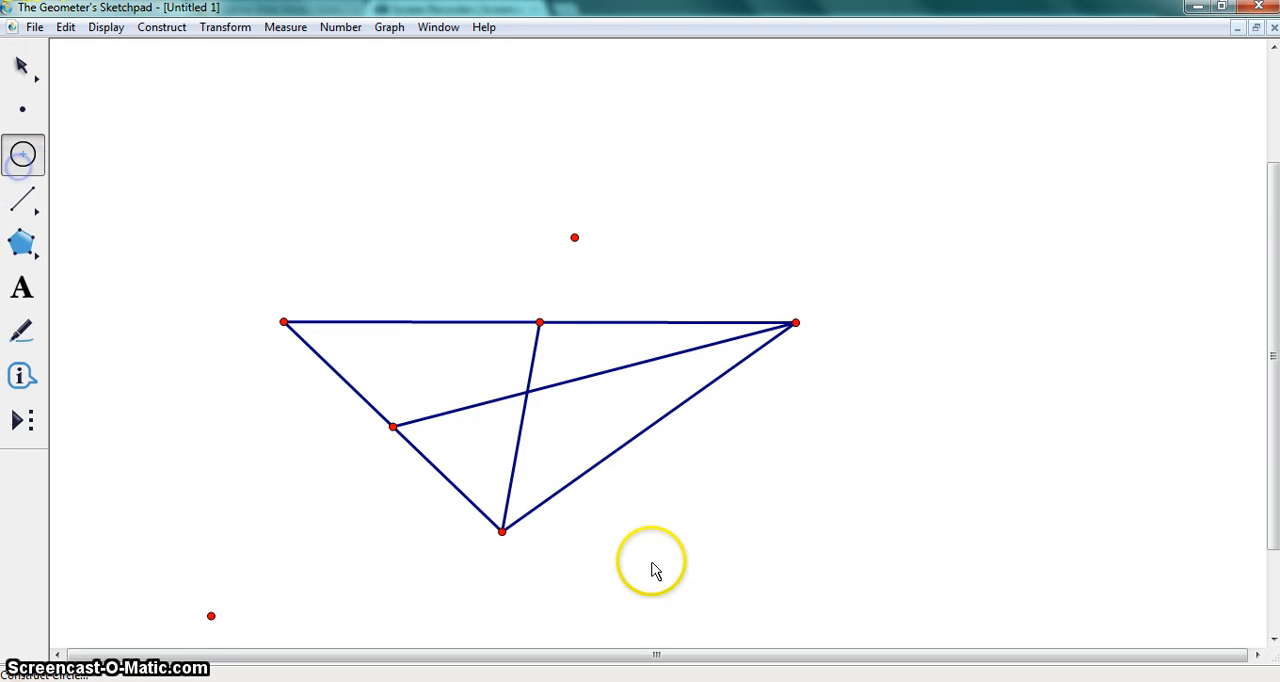
Draw circles on the right side's two endpoints and hide them, keeping their crossings.
left_click(796, 323)
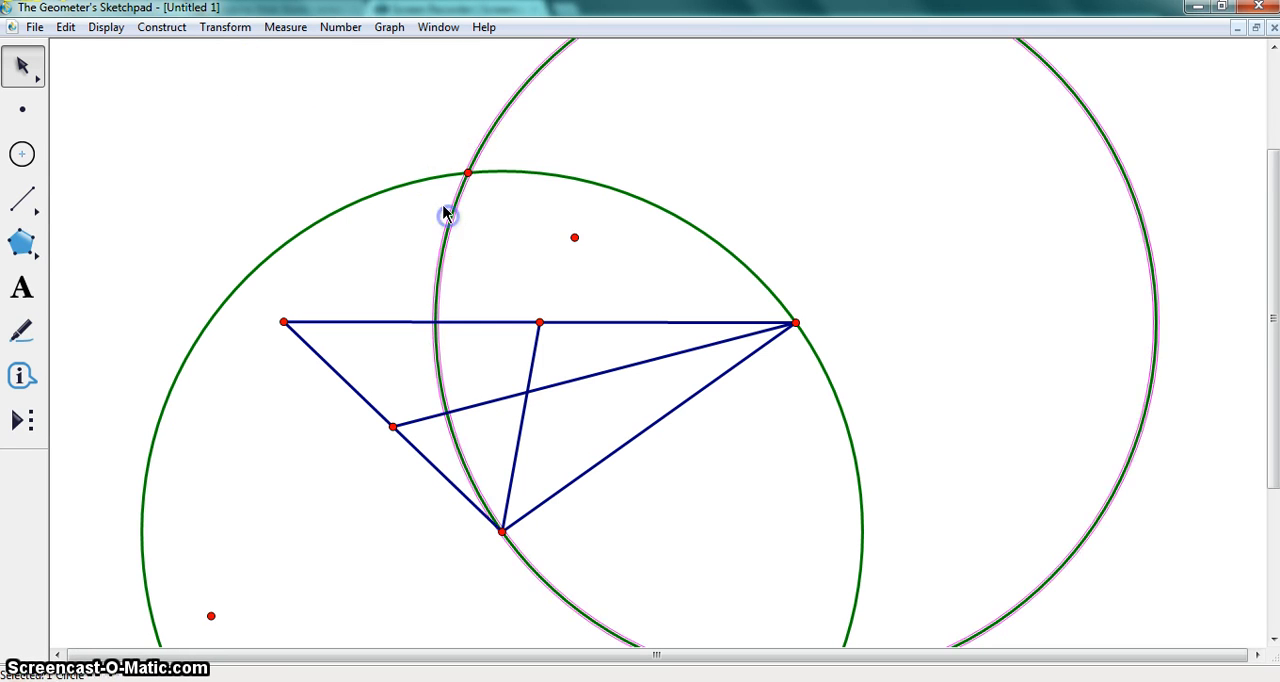
left_click(447, 213)
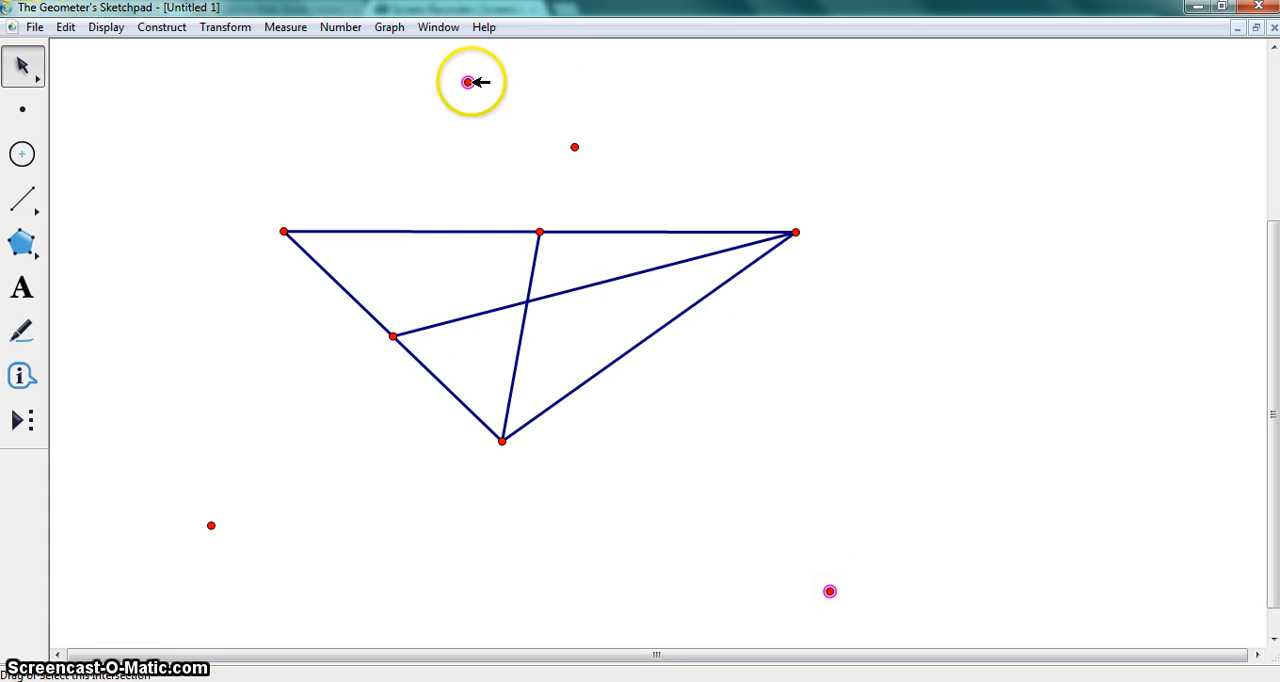
Draw the line through the two arc intersections and mark its crossing with the right side.
left_click(161, 27)
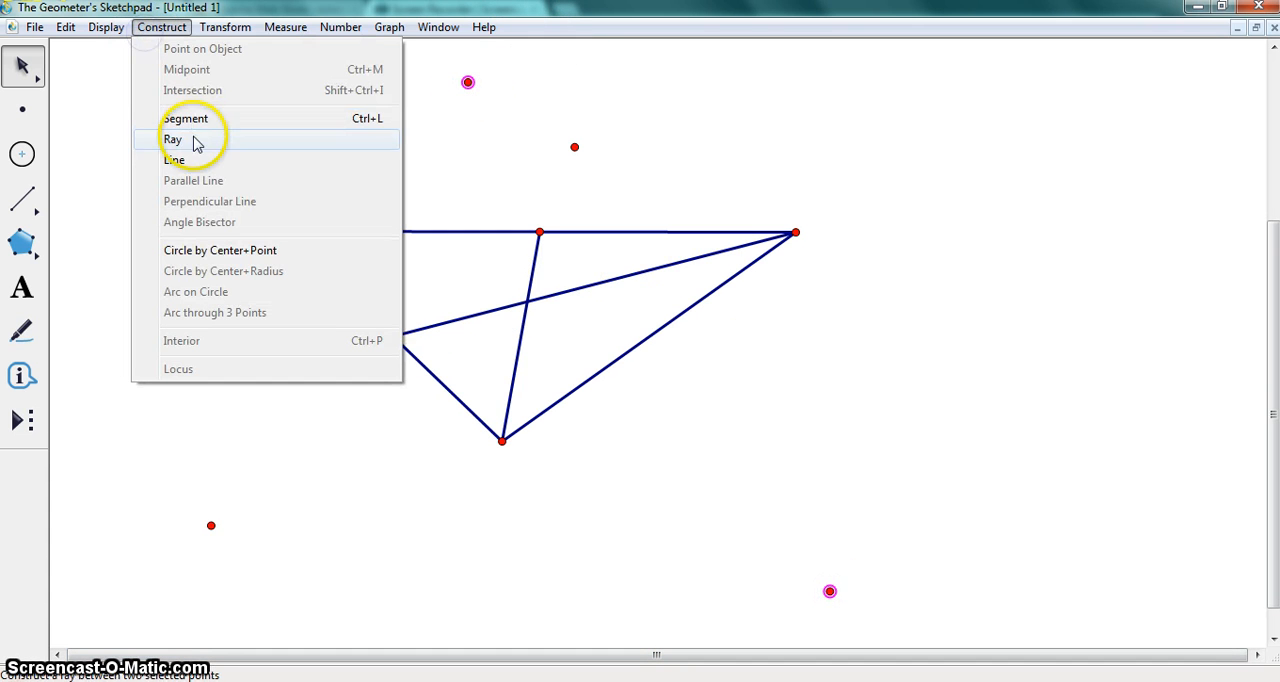
left_click(174, 160)
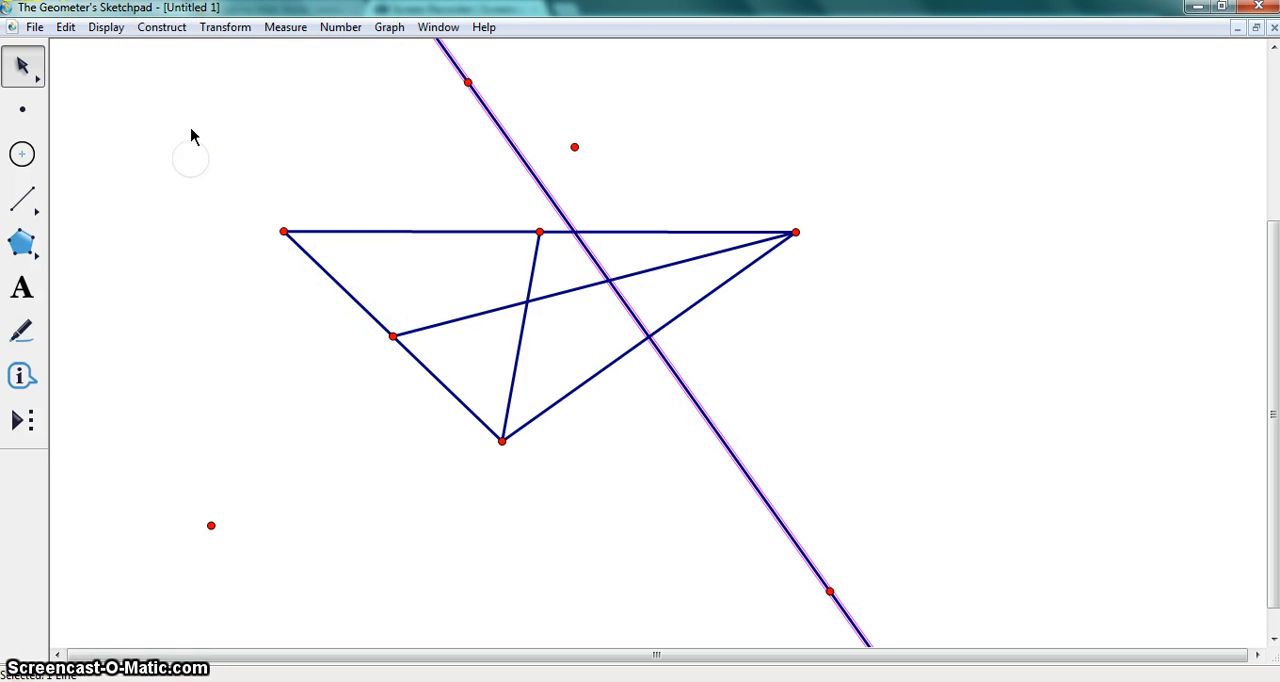
mouse_move(630, 360)
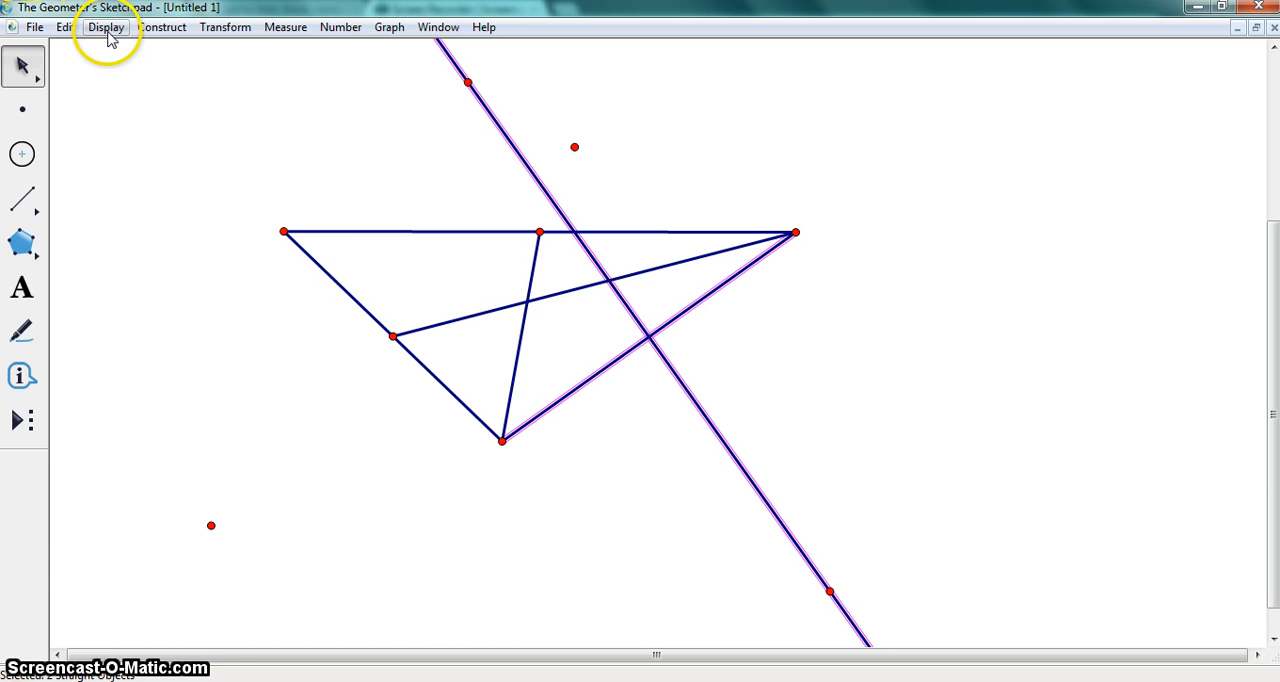
left_click(105, 27)
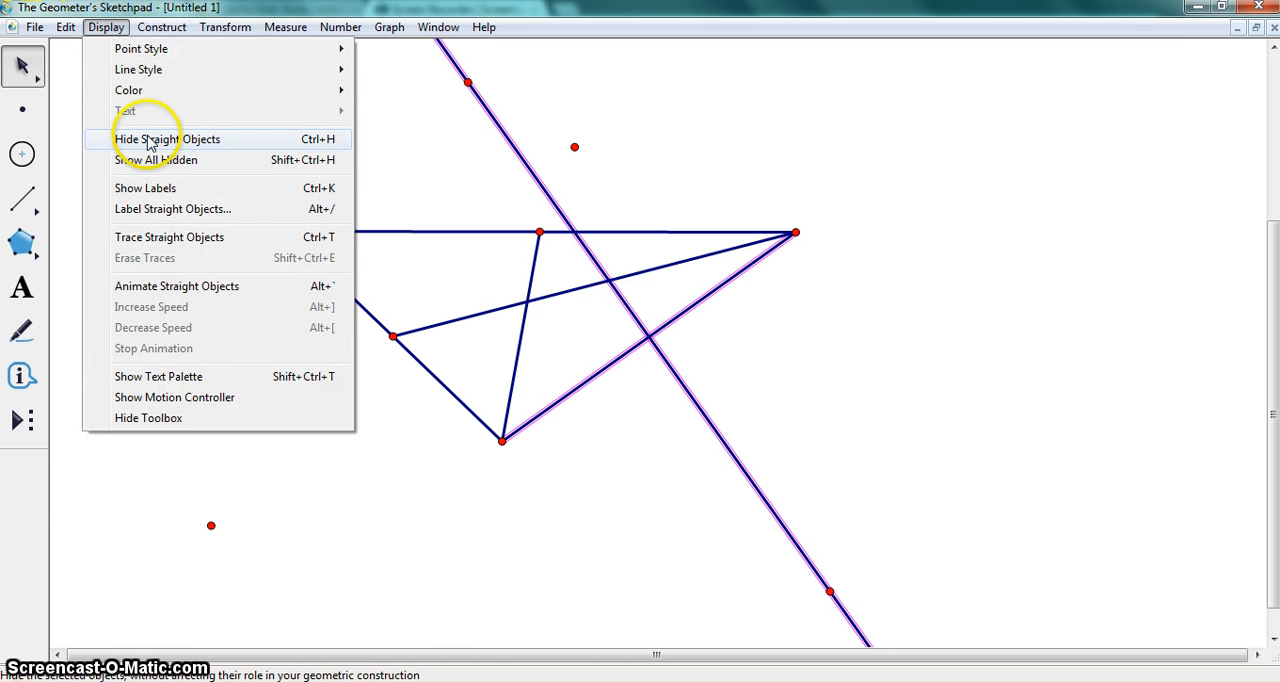
left_click(161, 27)
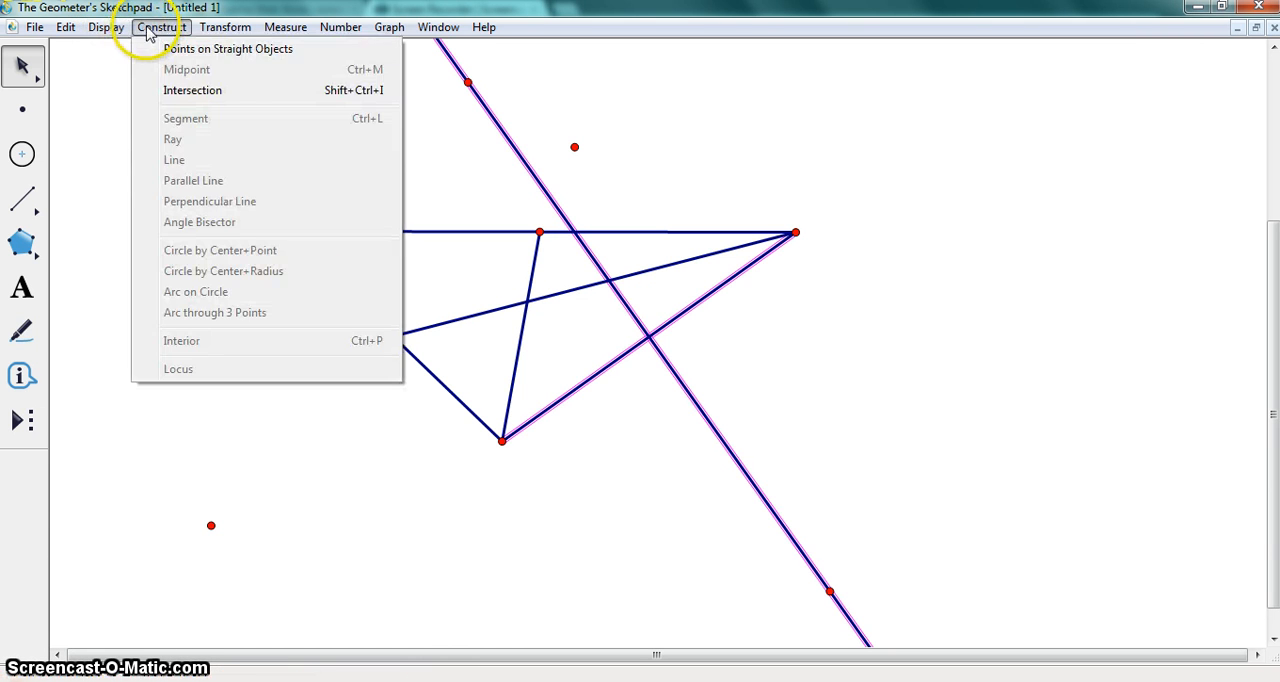
left_click(192, 90)
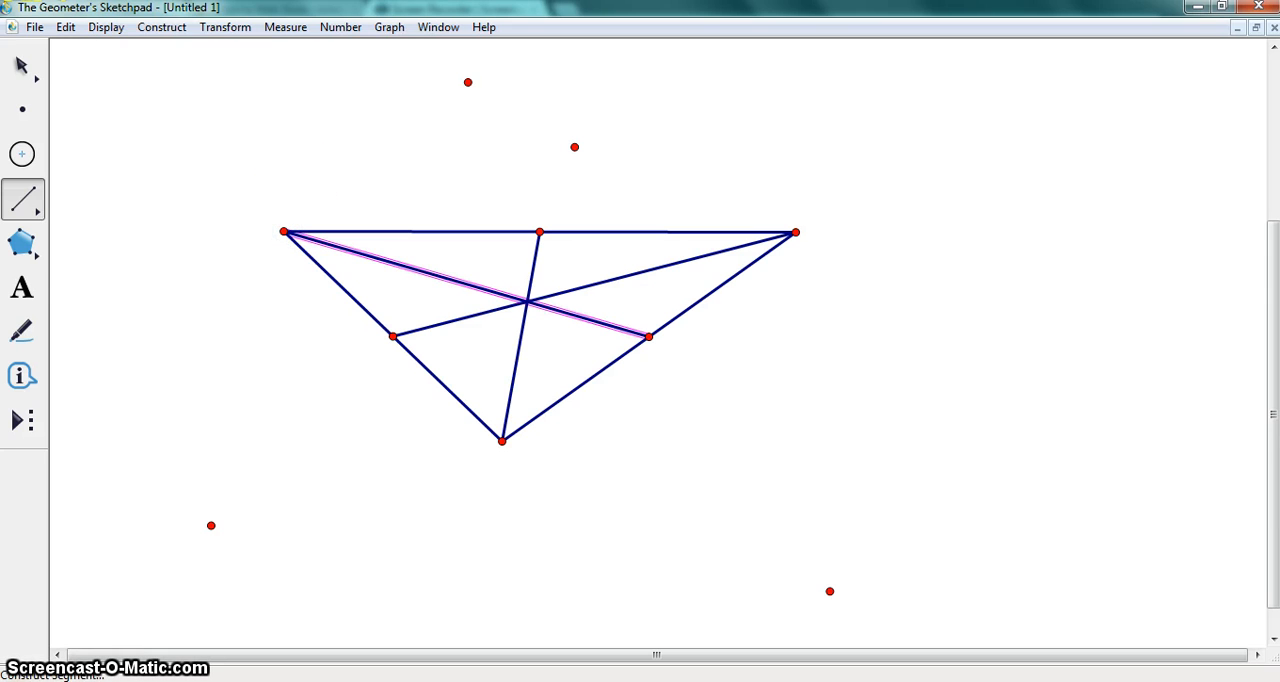
left_click(21, 66)
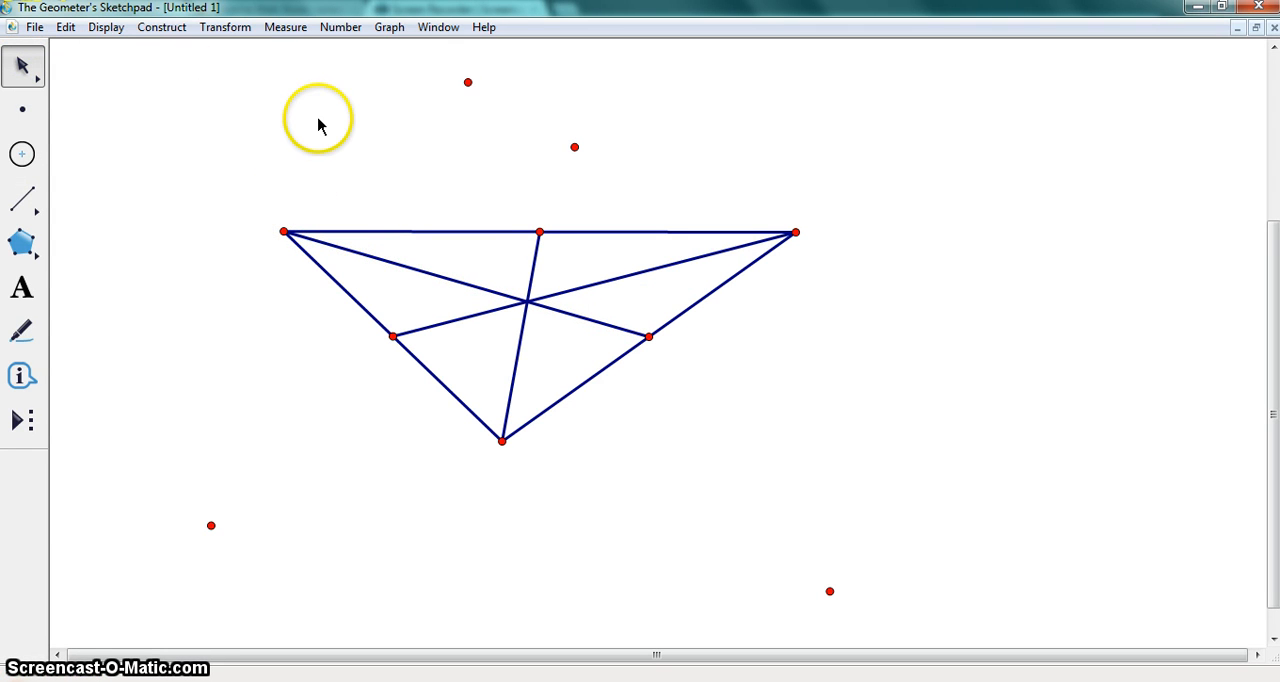
mouse_move(378, 144)
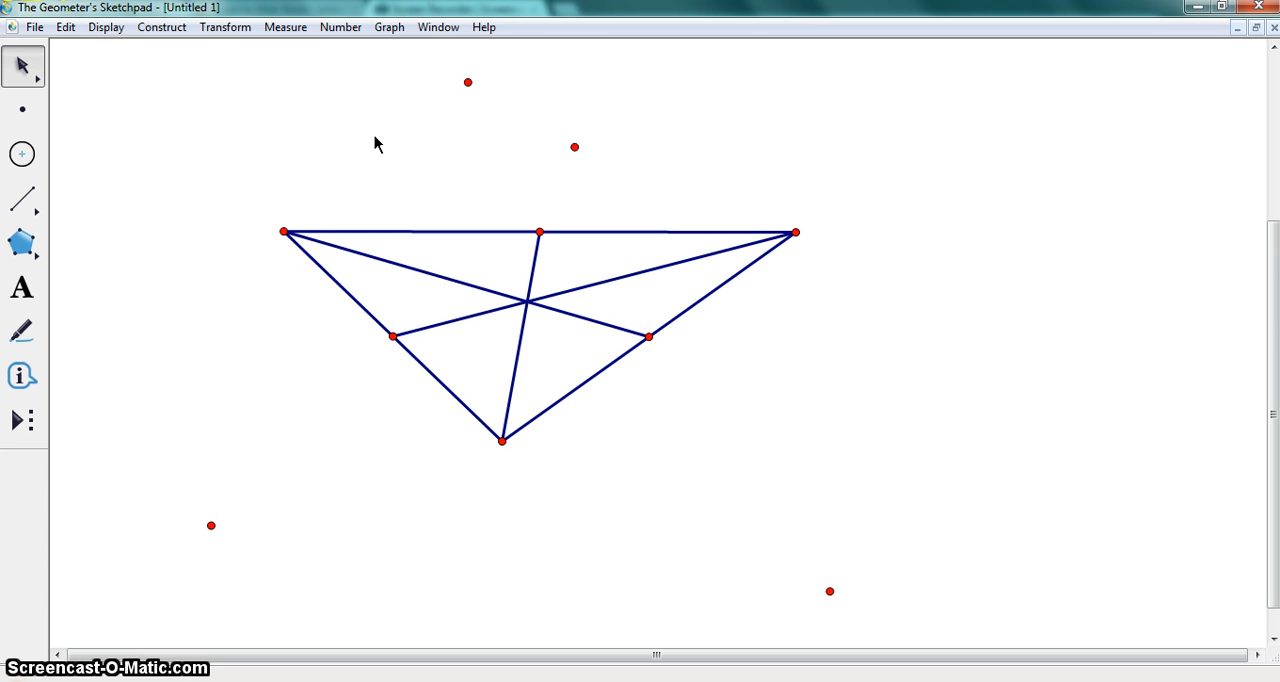